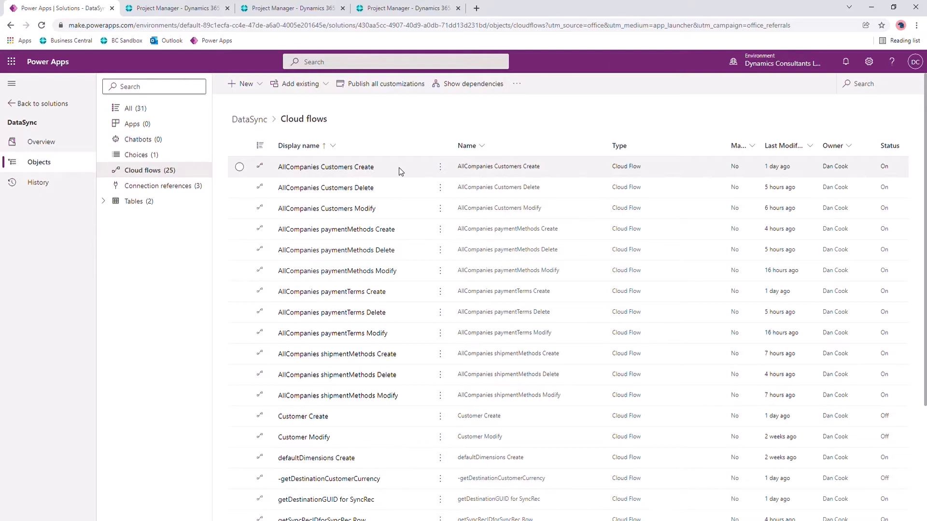
{"action": "mouse_move", "coordinate": [418, 194]}
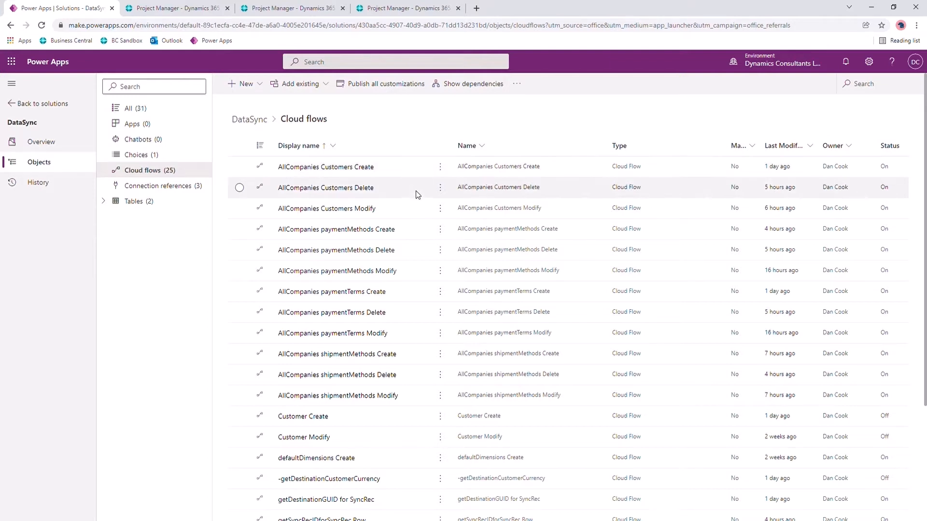
{"action": "mouse_move", "coordinate": [385, 392]}
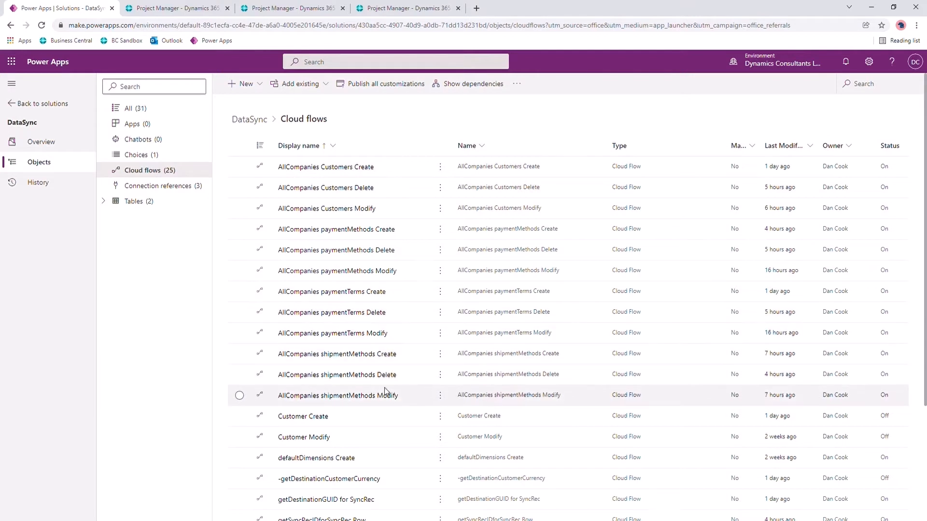
{"action": "mouse_move", "coordinate": [390, 375]}
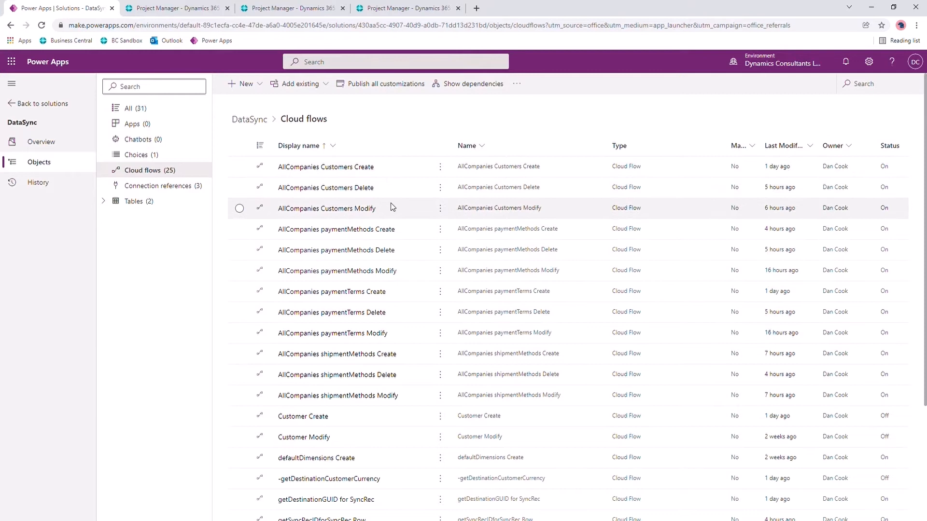
{"action": "mouse_move", "coordinate": [396, 195]}
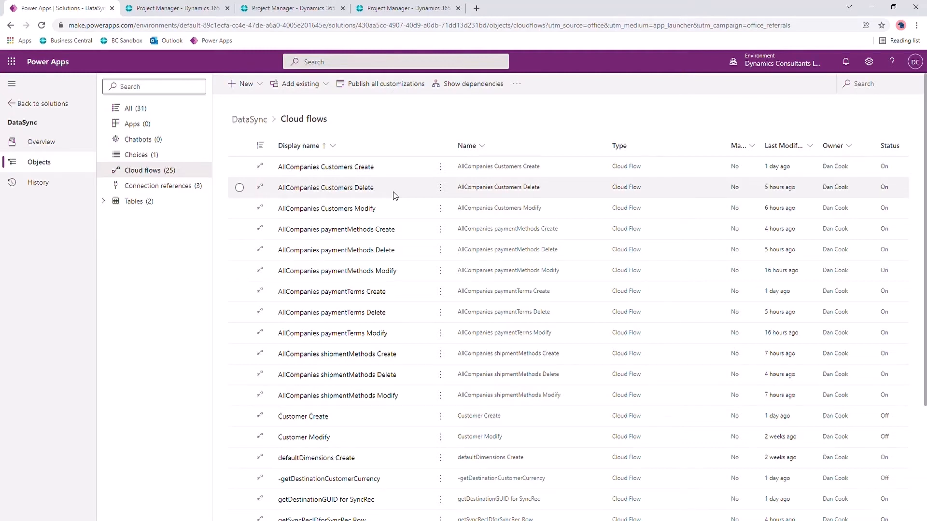
{"action": "mouse_move", "coordinate": [421, 251]}
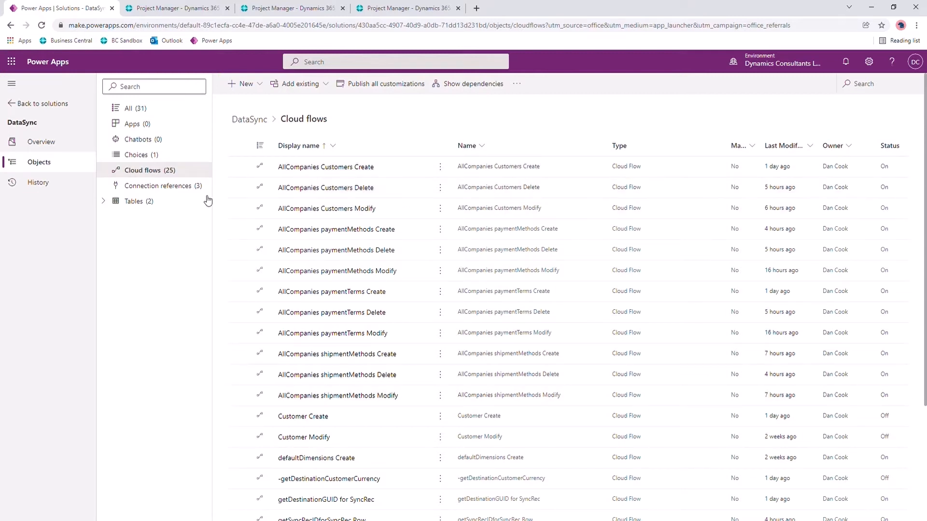
View the Active SourceDestinationCompanies records: DataSync Parent as source, ChildEUR and ChildGBP as destinations
{"action": "left_click", "coordinate": [133, 201]}
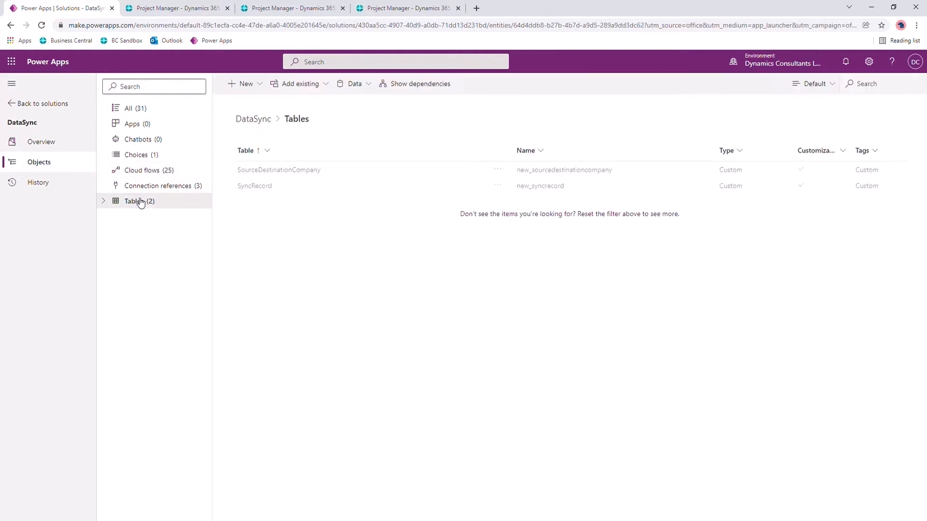
{"action": "left_click", "coordinate": [278, 170]}
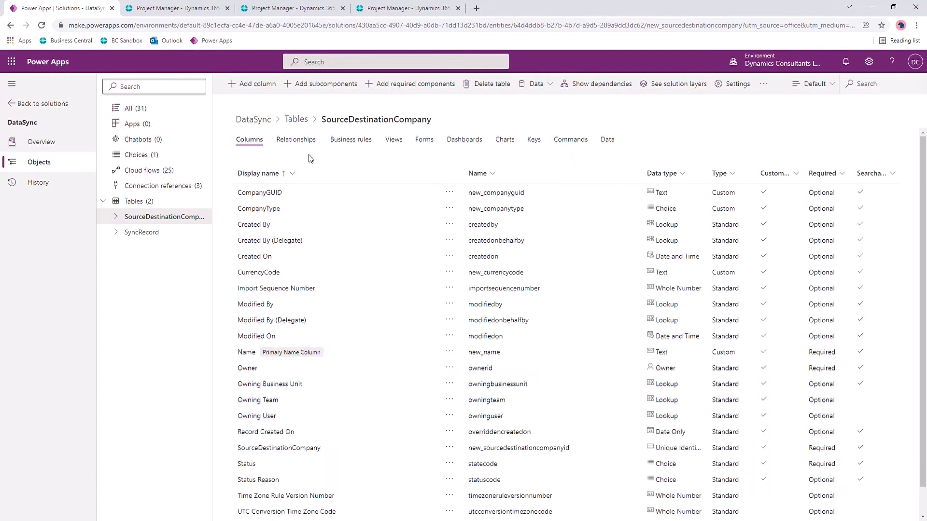
{"action": "mouse_move", "coordinate": [397, 145]}
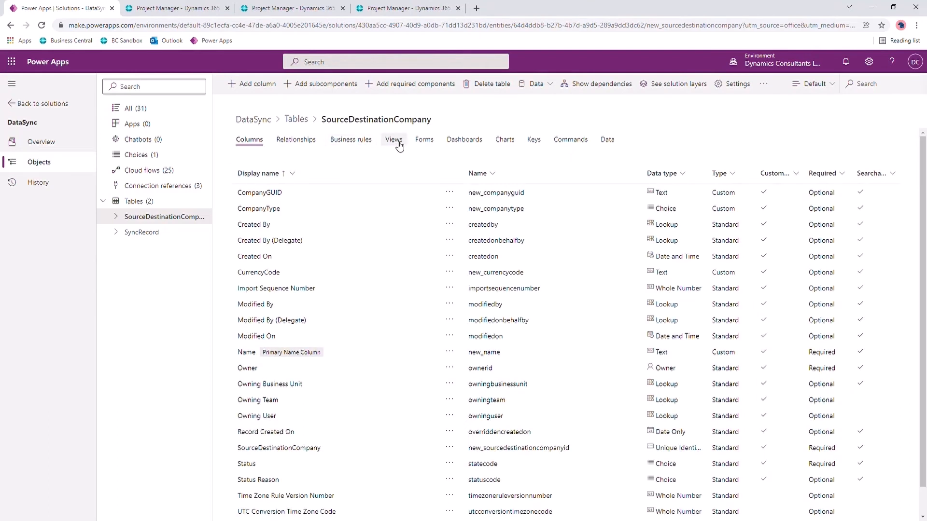
{"action": "left_click", "coordinate": [394, 139]}
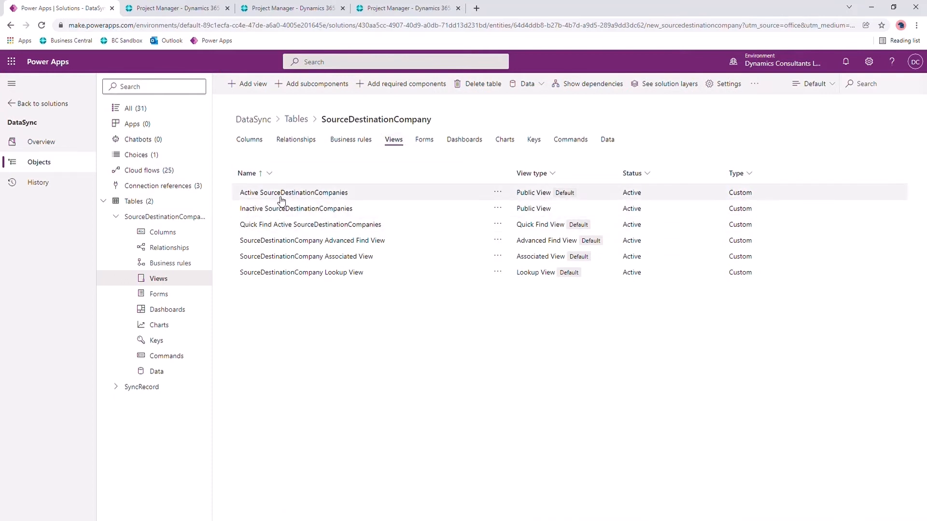
{"action": "double_click", "coordinate": [293, 192]}
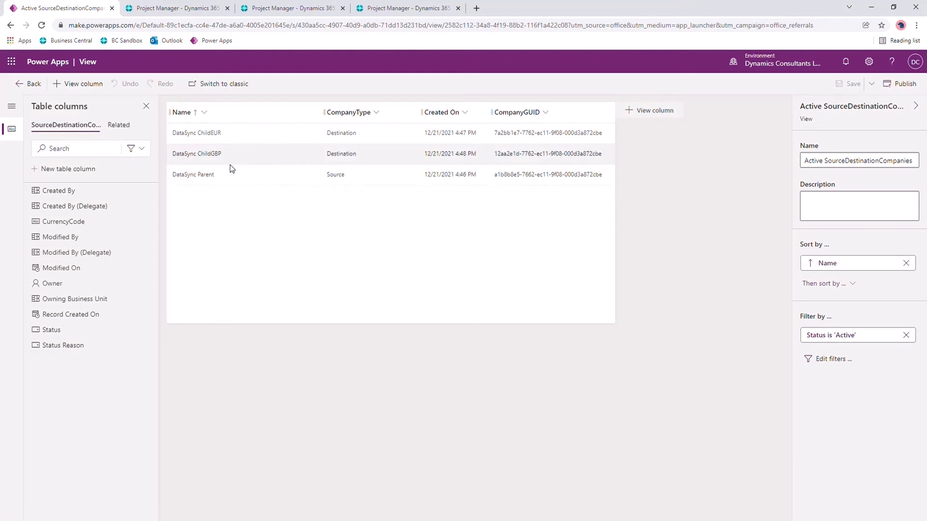
{"action": "mouse_move", "coordinate": [355, 183]}
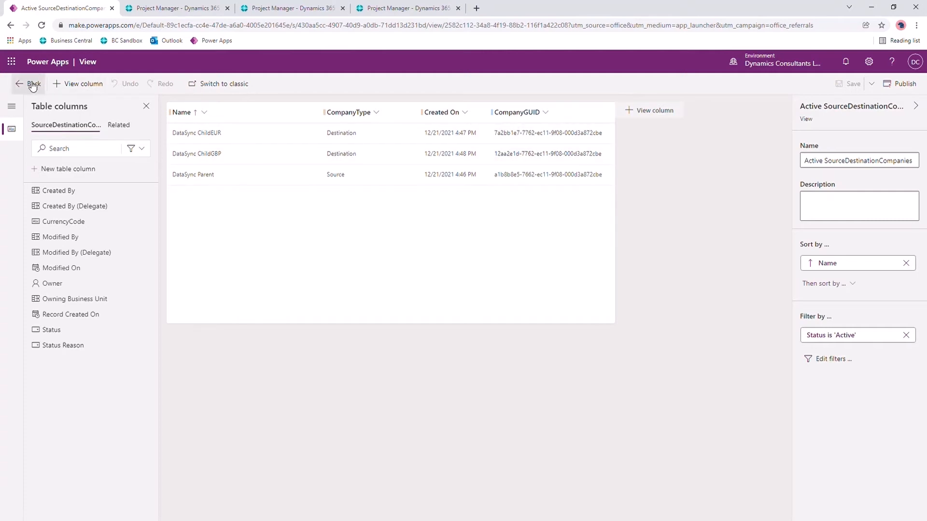
View the SyncRecord table's Active SyncRecords entries for paymentMethods and paymentTerms
{"action": "left_click", "coordinate": [29, 83]}
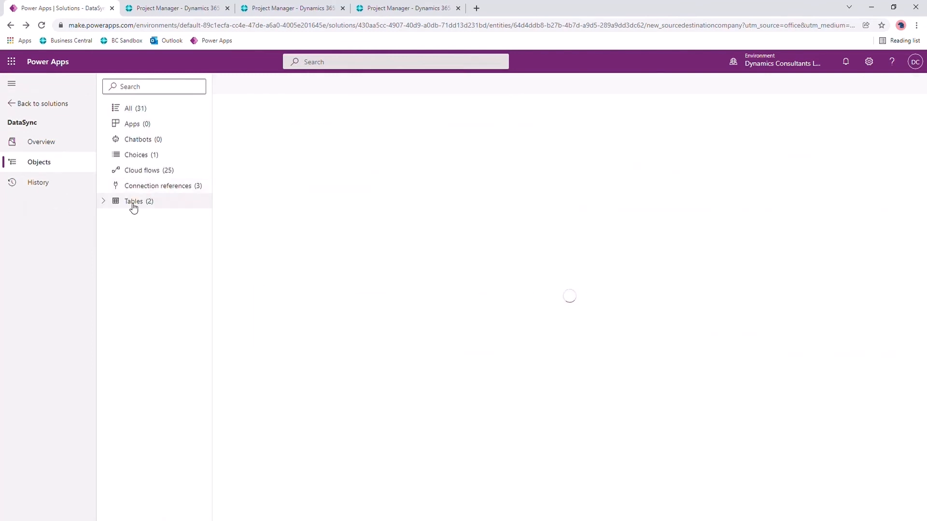
{"action": "left_click", "coordinate": [133, 200]}
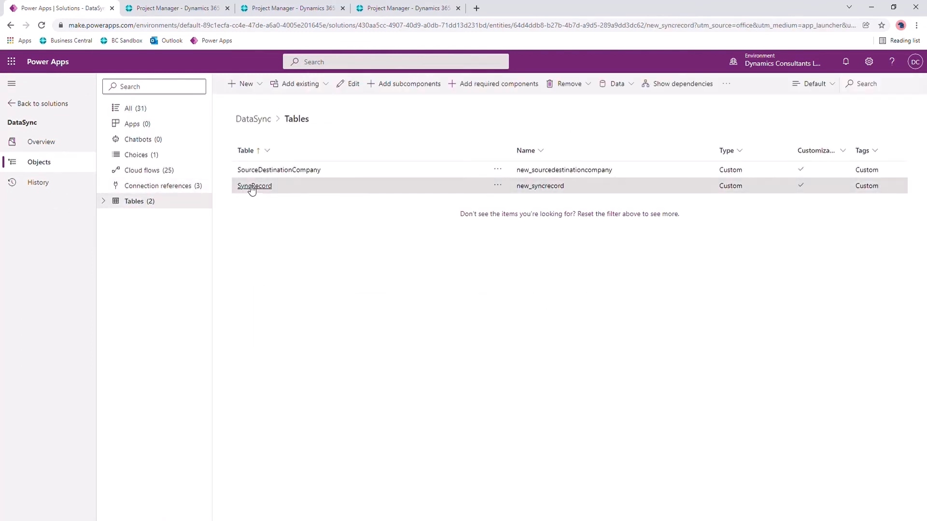
{"action": "left_click", "coordinate": [255, 187]}
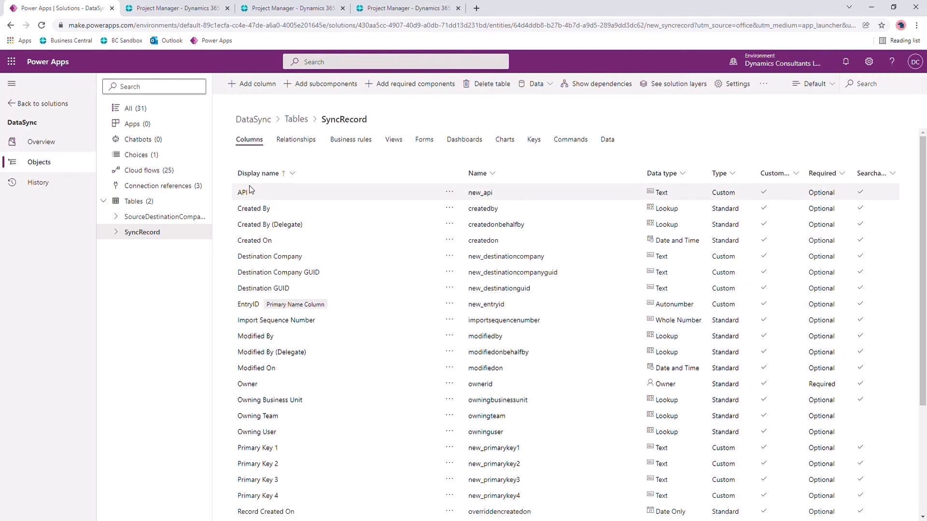
{"action": "left_click", "coordinate": [394, 139]}
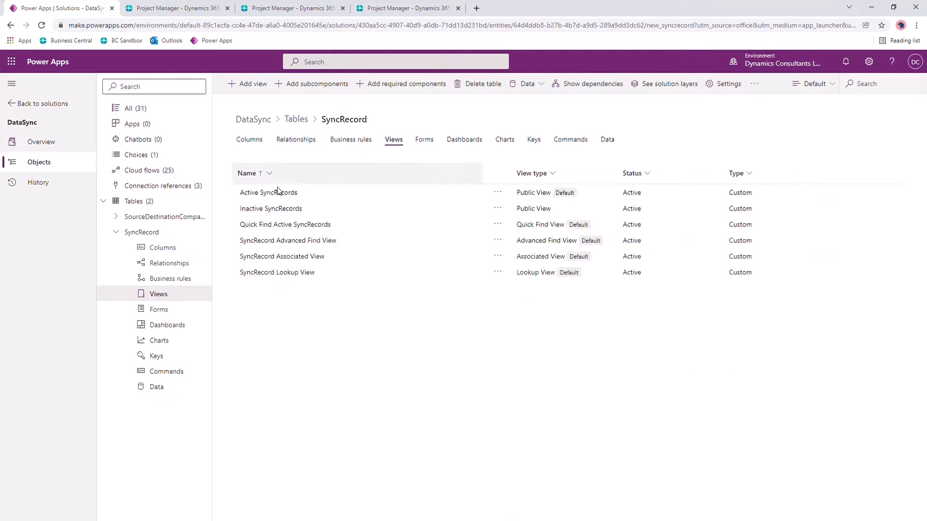
{"action": "left_click", "coordinate": [268, 193]}
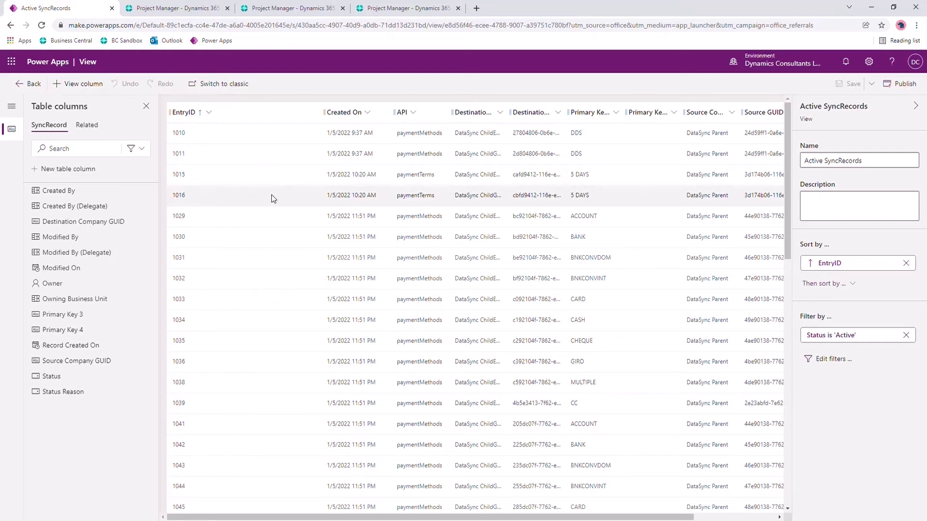
{"action": "mouse_move", "coordinate": [479, 156]}
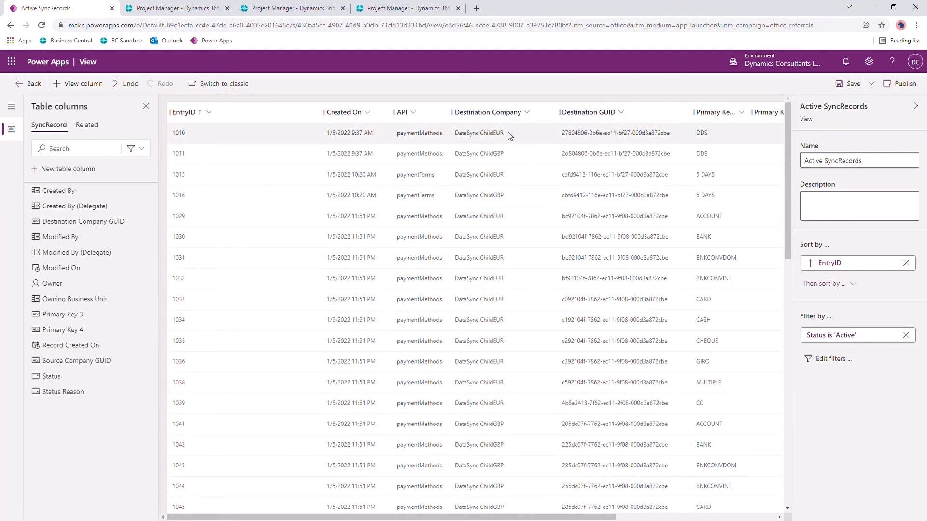
{"action": "mouse_move", "coordinate": [568, 134]}
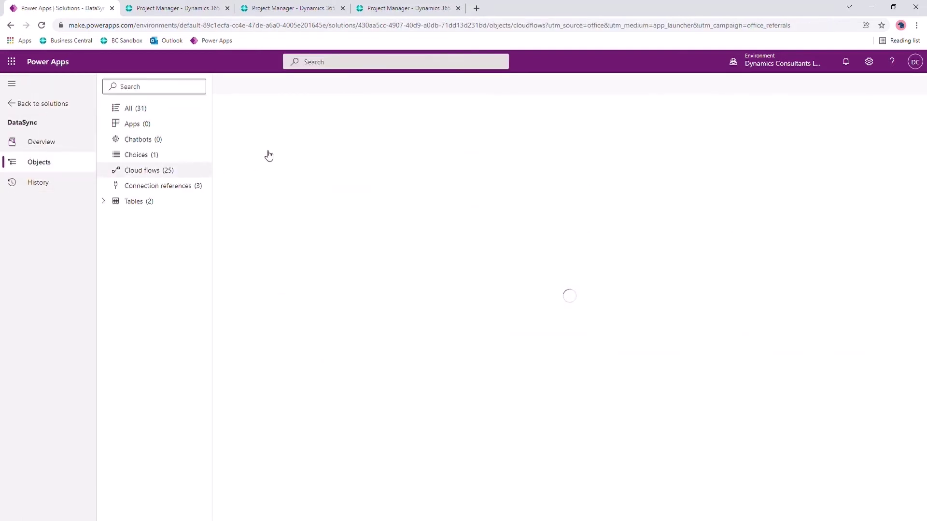
{"action": "left_click", "coordinate": [141, 170]}
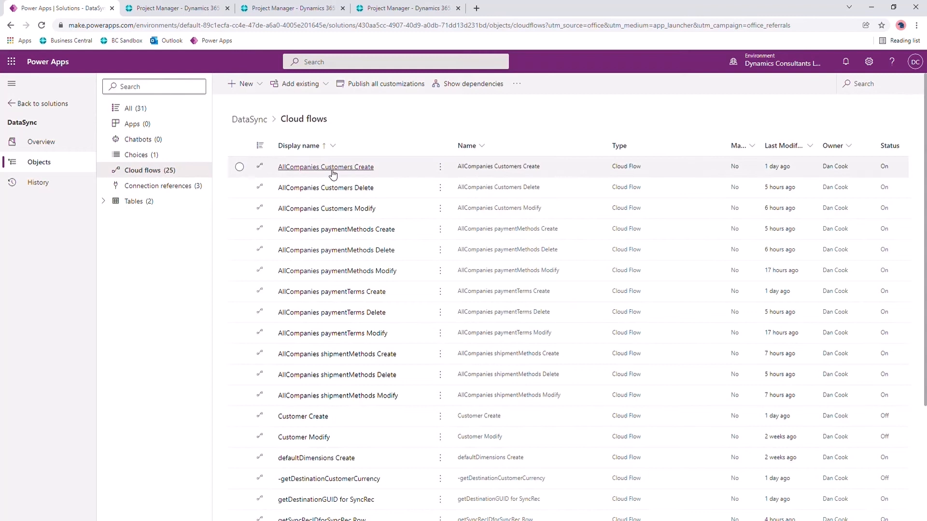
{"action": "left_click", "coordinate": [325, 167]}
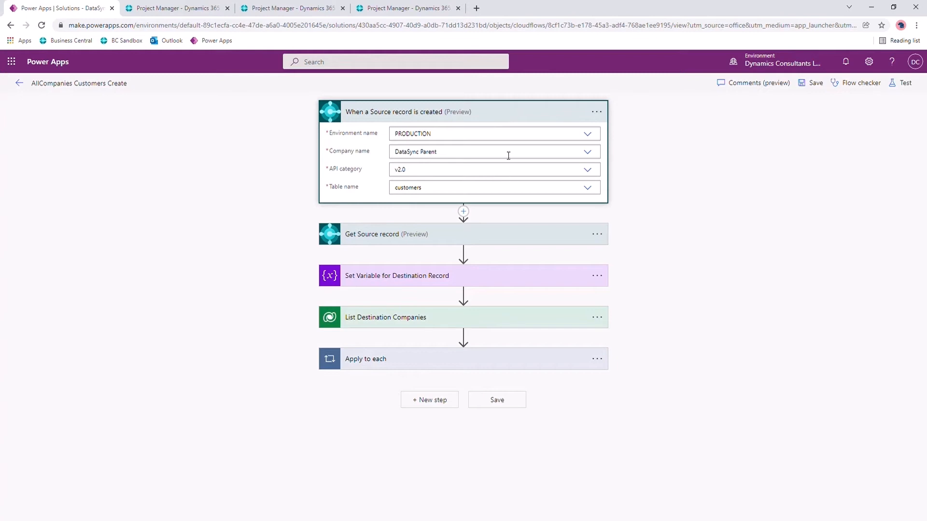
{"action": "mouse_move", "coordinate": [393, 247]}
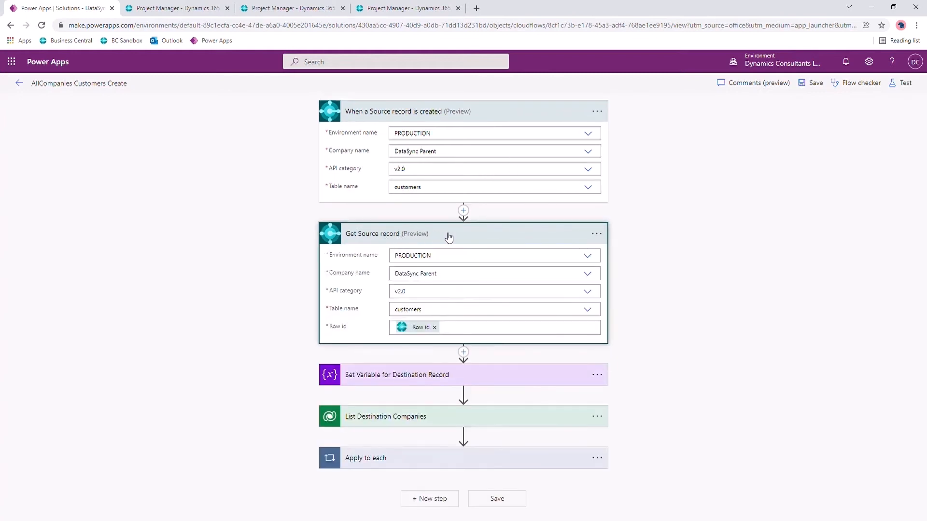
{"action": "mouse_move", "coordinate": [498, 381]}
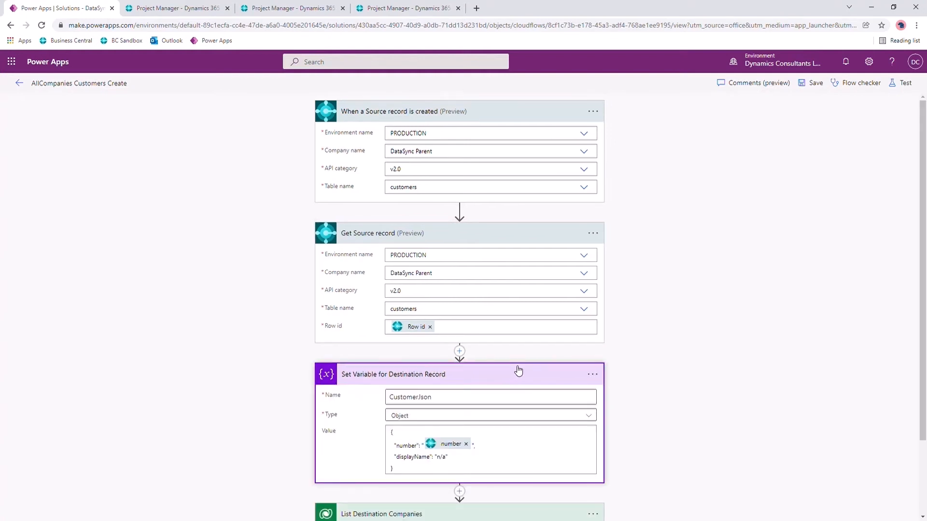
{"action": "scroll", "scroll_direction": "down", "scroll_amount": 3}
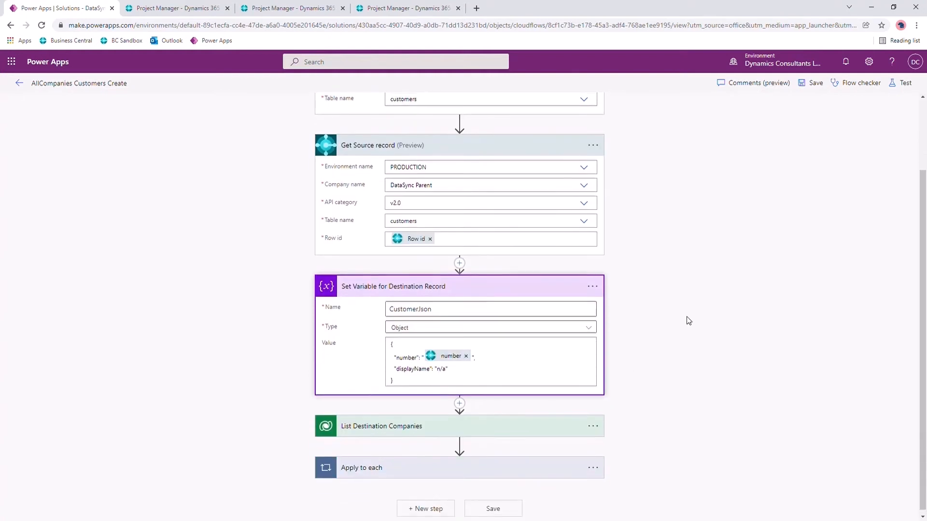
{"action": "scroll", "scroll_direction": "down", "scroll_amount": 3}
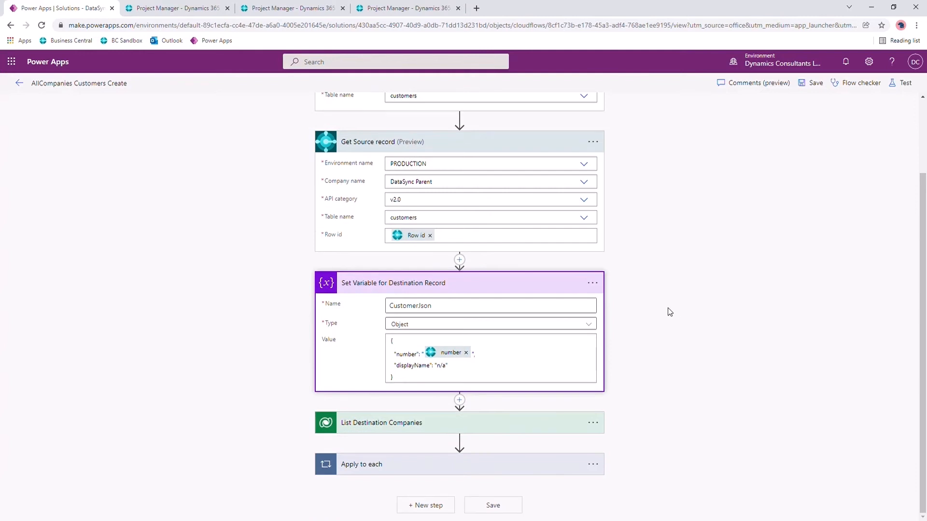
{"action": "mouse_move", "coordinate": [608, 299]}
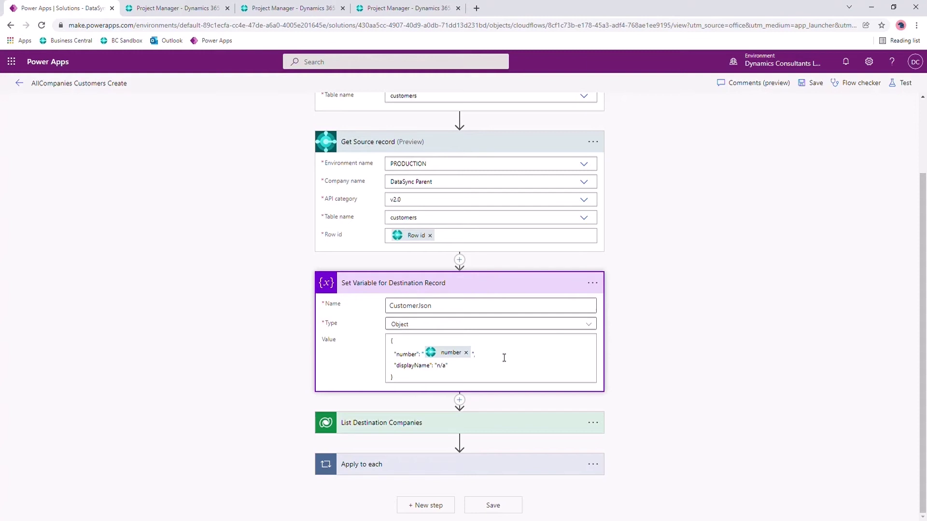
{"action": "mouse_move", "coordinate": [422, 343]}
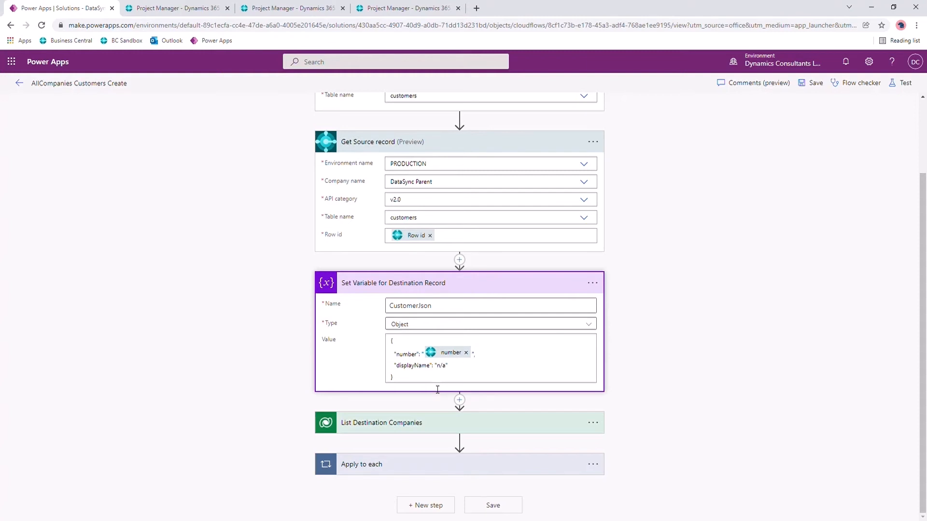
{"action": "left_click", "coordinate": [382, 423]}
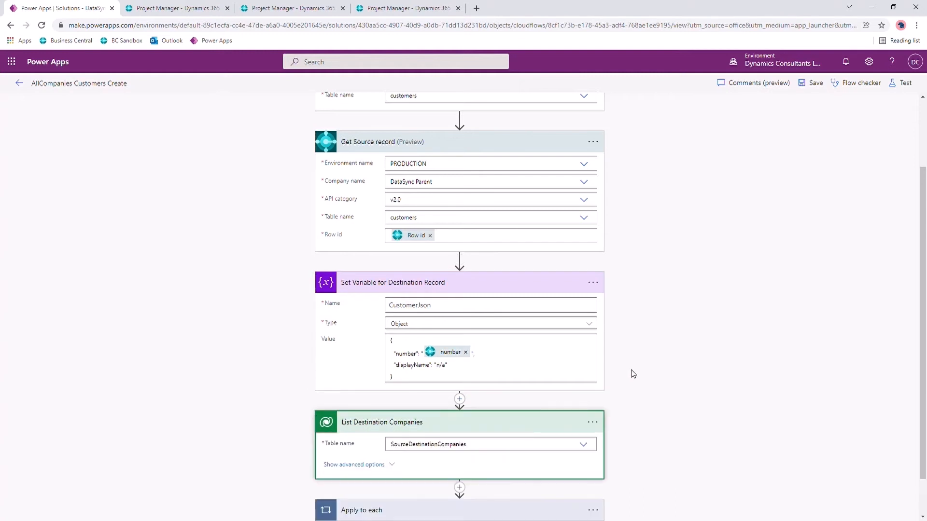
{"action": "scroll", "scroll_direction": "down", "scroll_amount": 3}
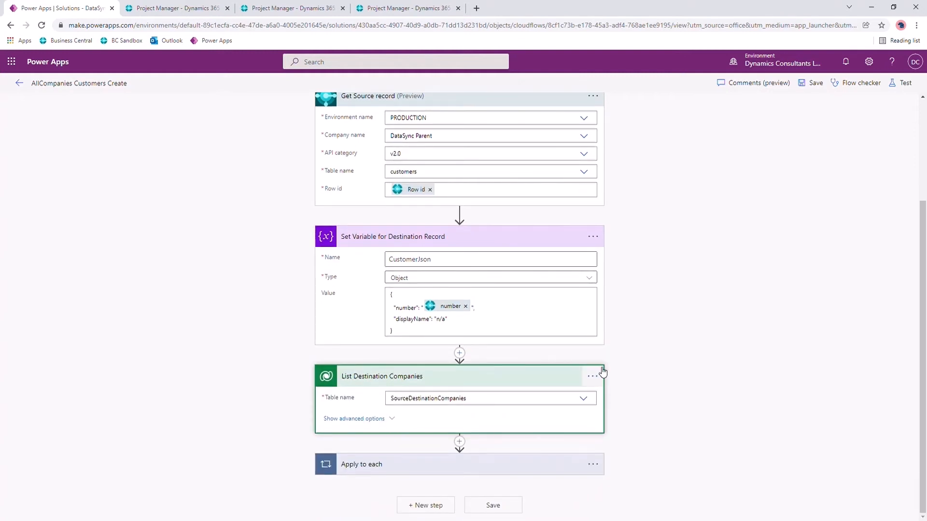
{"action": "mouse_move", "coordinate": [498, 464]}
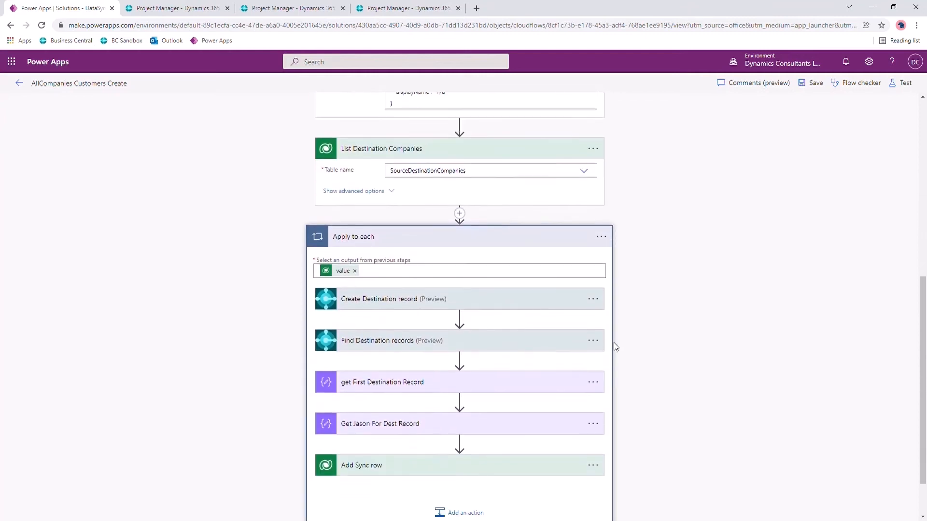
{"action": "scroll", "scroll_direction": "down", "scroll_amount": 3}
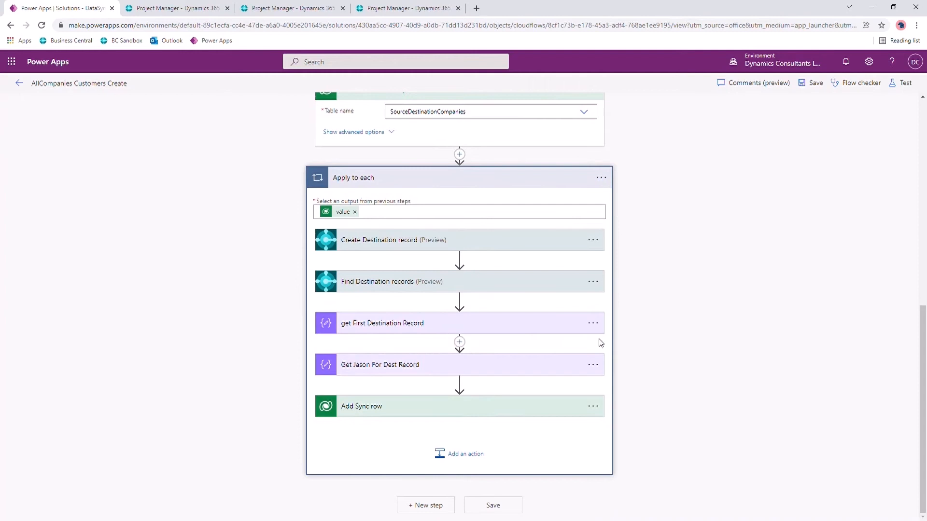
{"action": "mouse_move", "coordinate": [460, 261]}
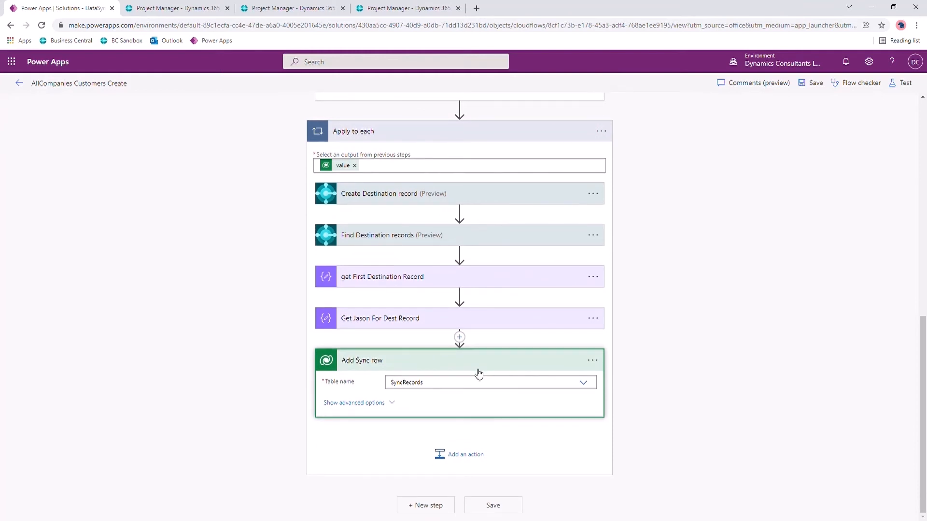
{"action": "mouse_move", "coordinate": [477, 375]}
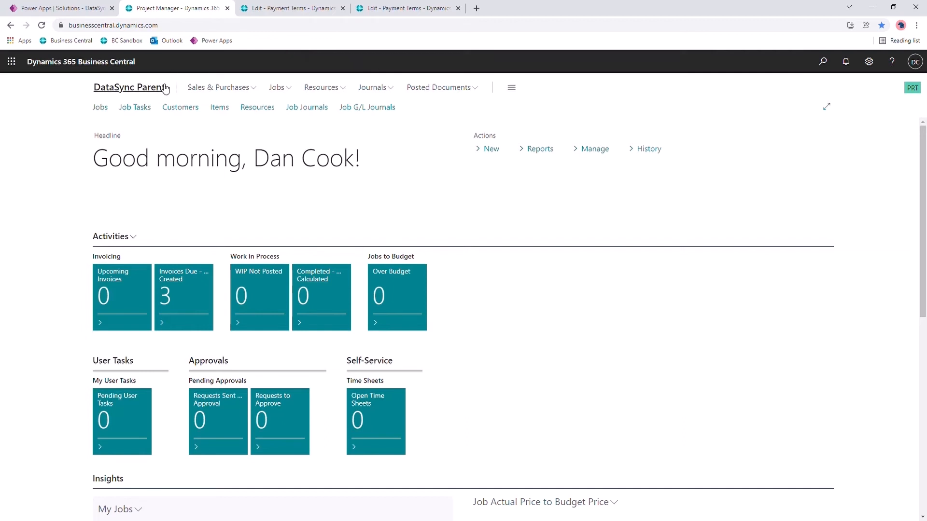
{"action": "mouse_move", "coordinate": [190, 55]}
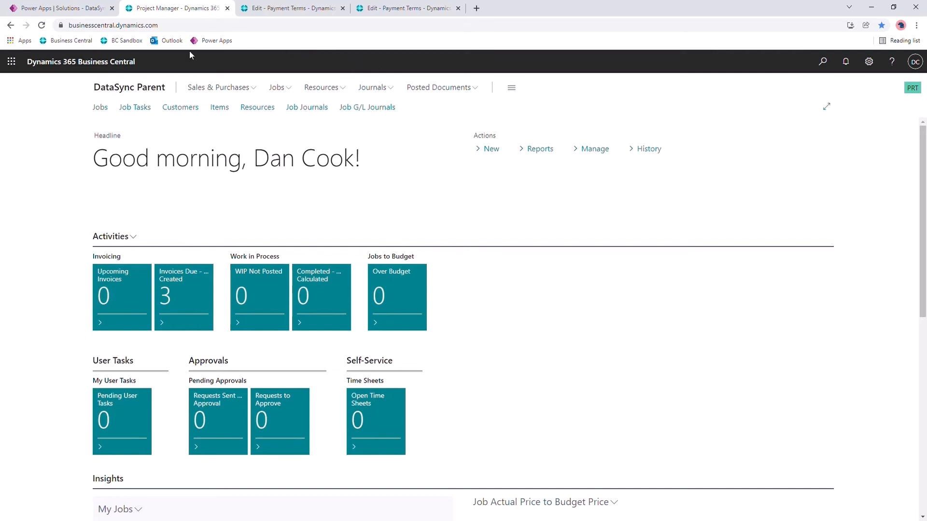
Compare the ChildGBP and ChildEUR Payment Terms lists, then return to DataSync Parent's home page
{"action": "left_click", "coordinate": [289, 8]}
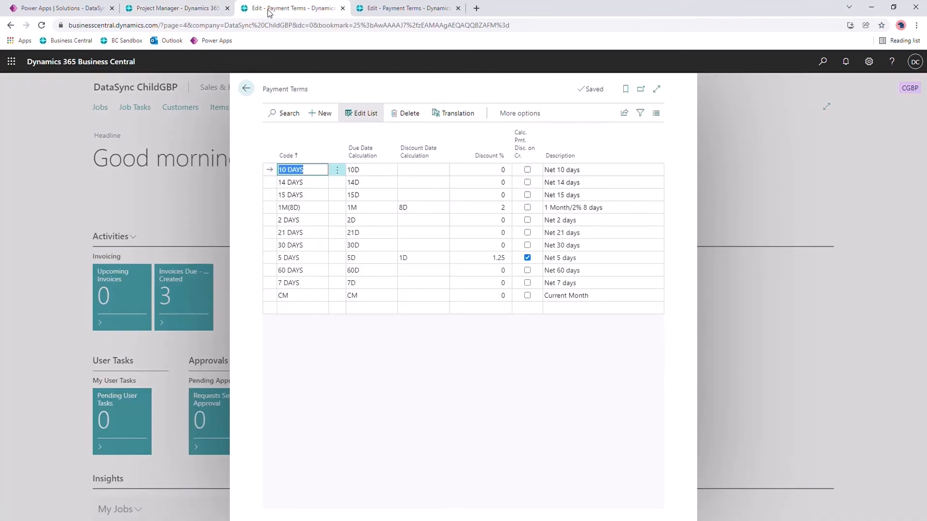
{"action": "mouse_move", "coordinate": [174, 93]}
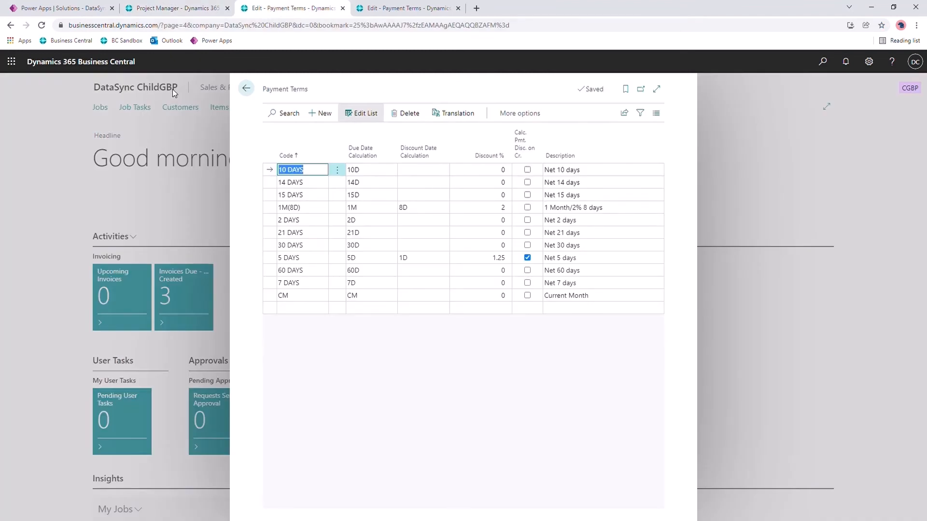
{"action": "left_click", "coordinate": [410, 8]}
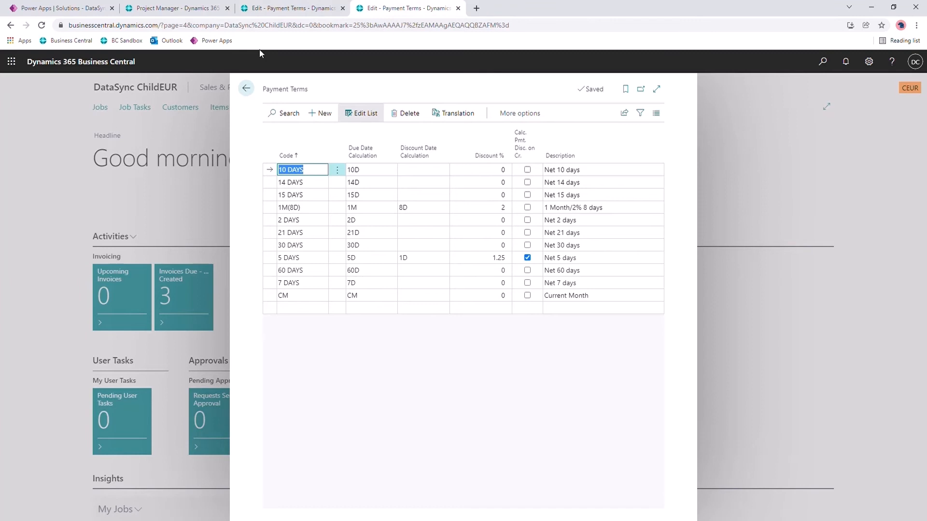
{"action": "mouse_move", "coordinate": [179, 94]}
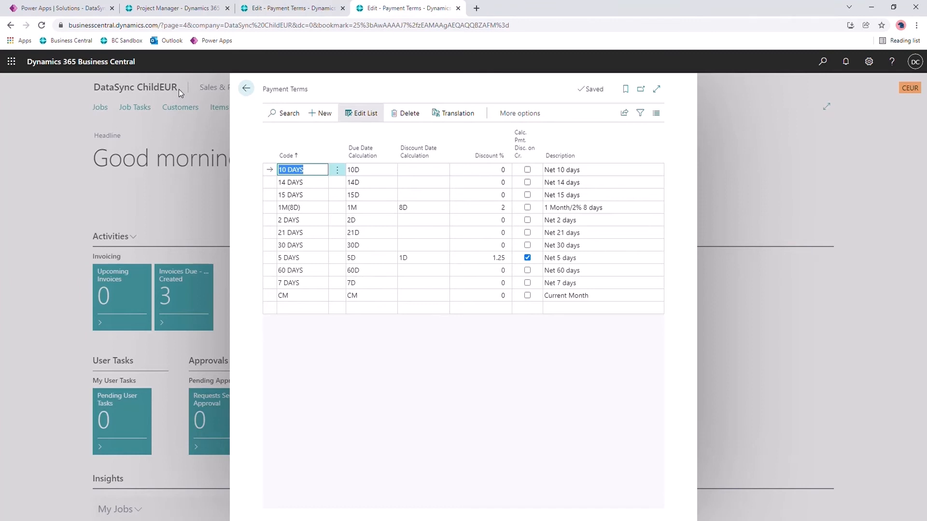
{"action": "mouse_move", "coordinate": [145, 90]}
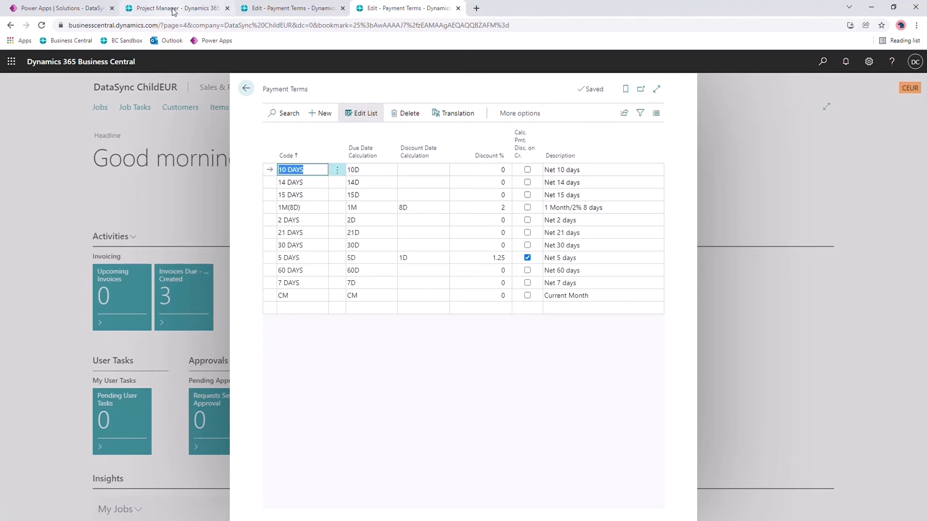
{"action": "left_click", "coordinate": [172, 8]}
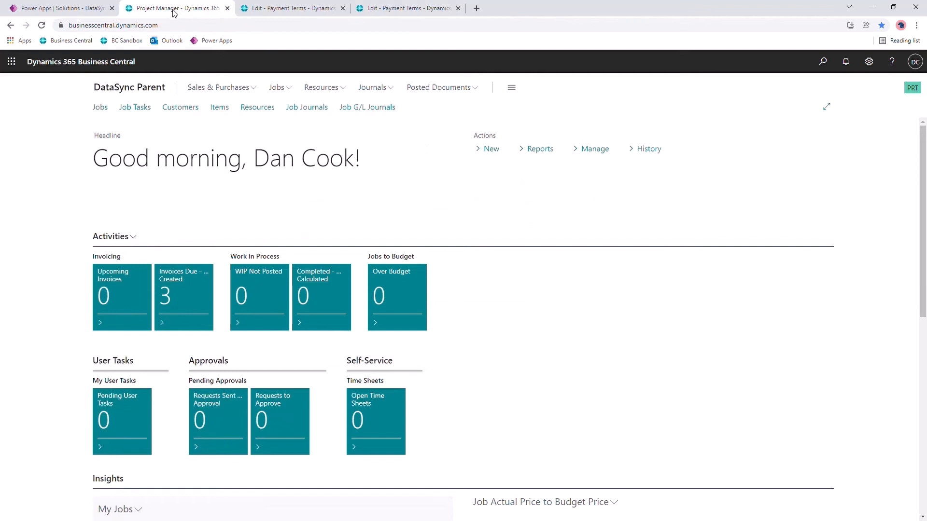
{"action": "mouse_move", "coordinate": [806, 76]}
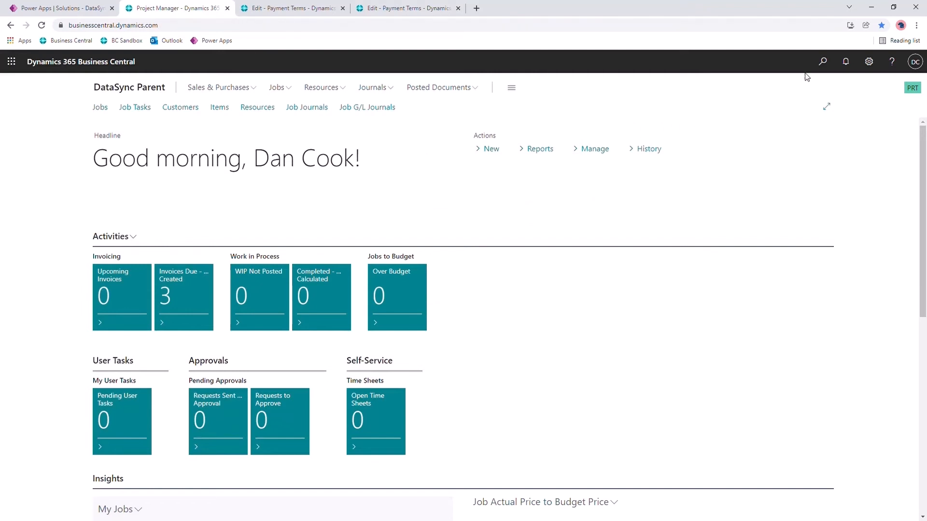
Find and show DataSync Parent's Payment Terms list via the Tell Me search
{"action": "left_click", "coordinate": [823, 62]}
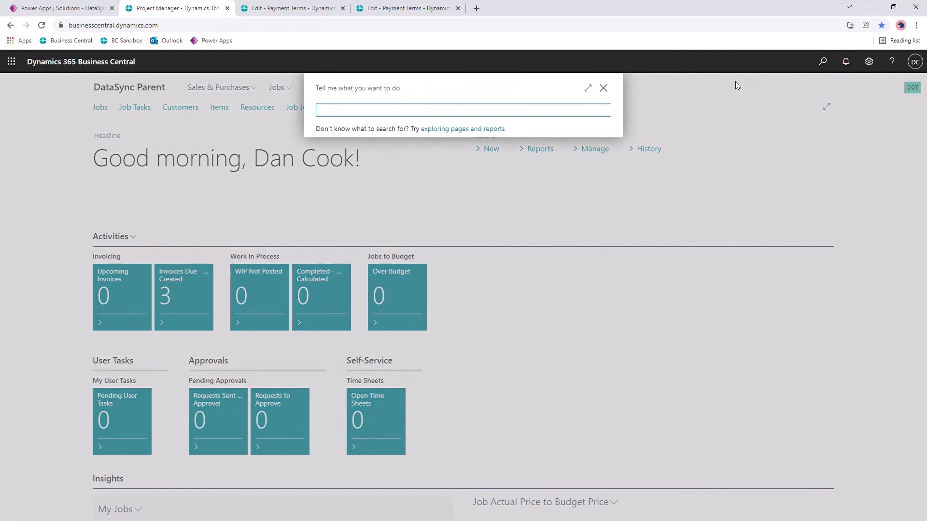
{"action": "type", "text": "payment ter"}
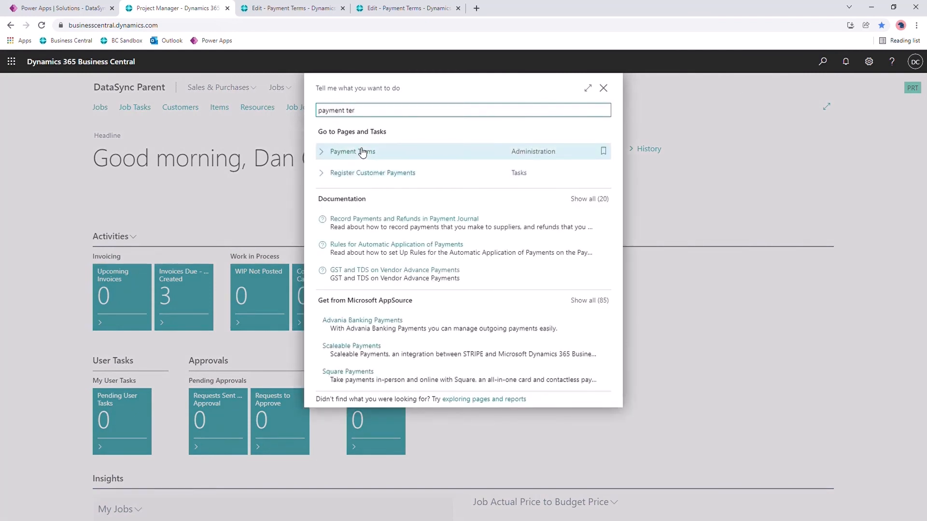
{"action": "left_click", "coordinate": [353, 152]}
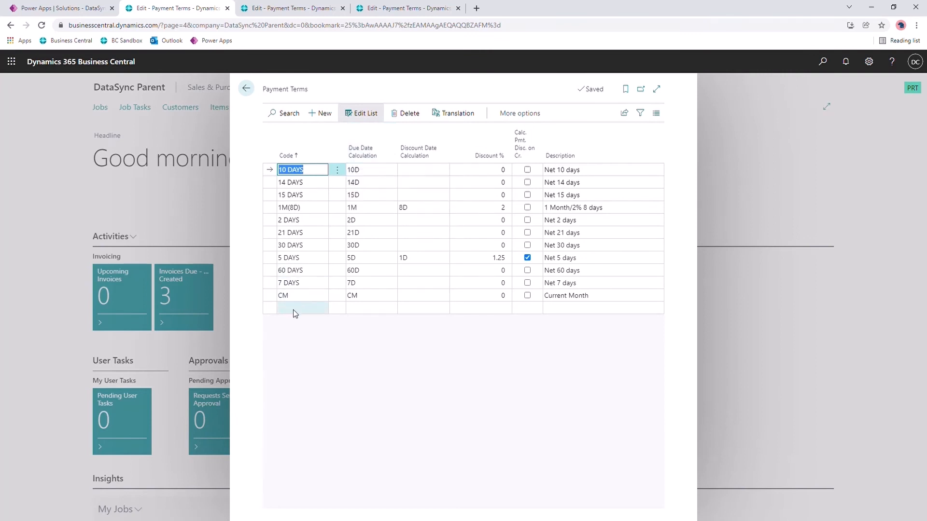
Add payment term EOM+30, due date CM+30D, description 'End of month plus 30 days'
{"action": "left_click", "coordinate": [301, 308]}
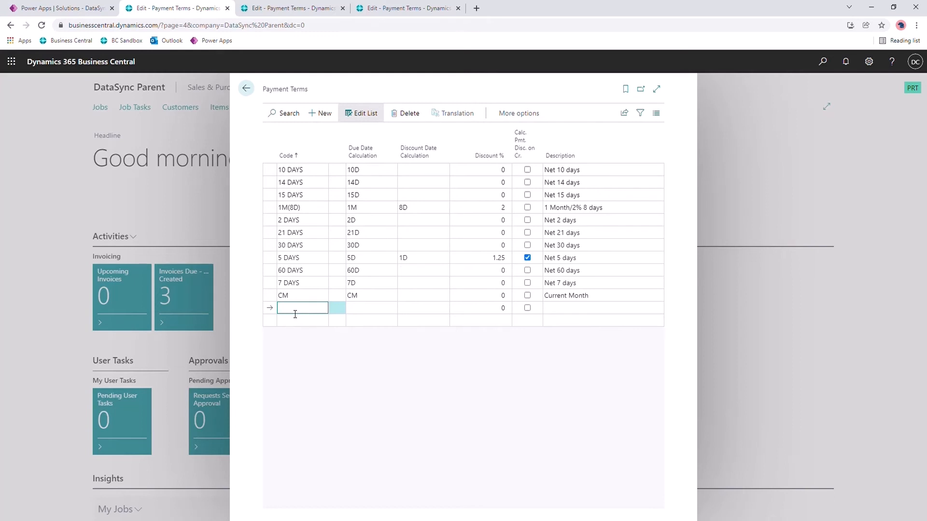
{"action": "type", "text": "EOM+30"}
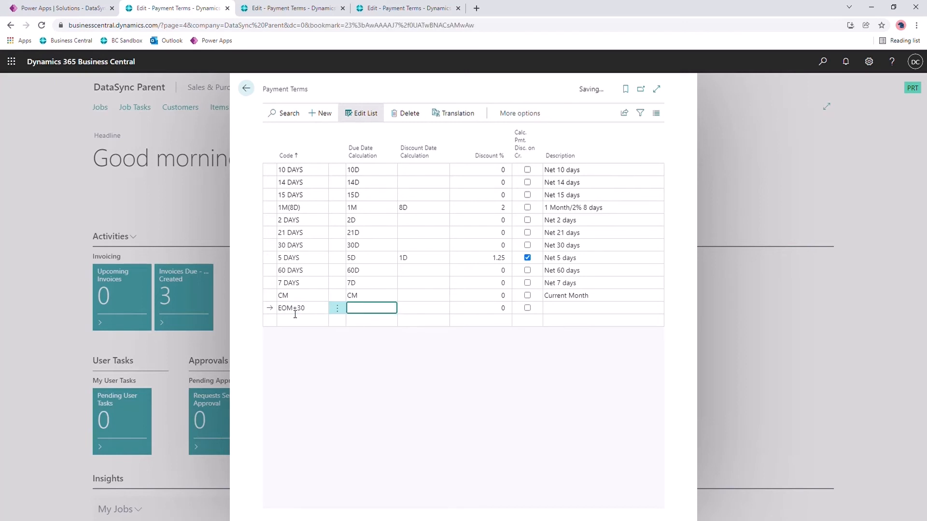
{"action": "type", "text": "CM"}
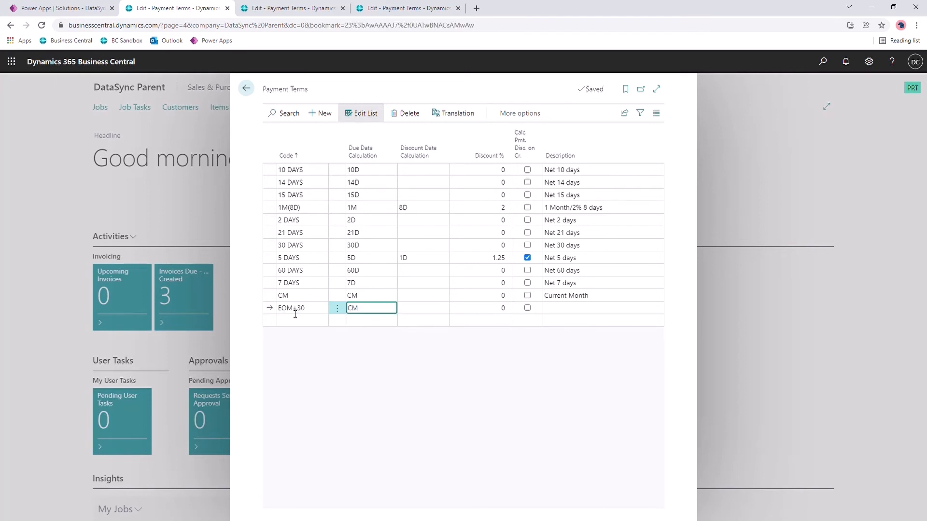
{"action": "type", "text": "+30D"}
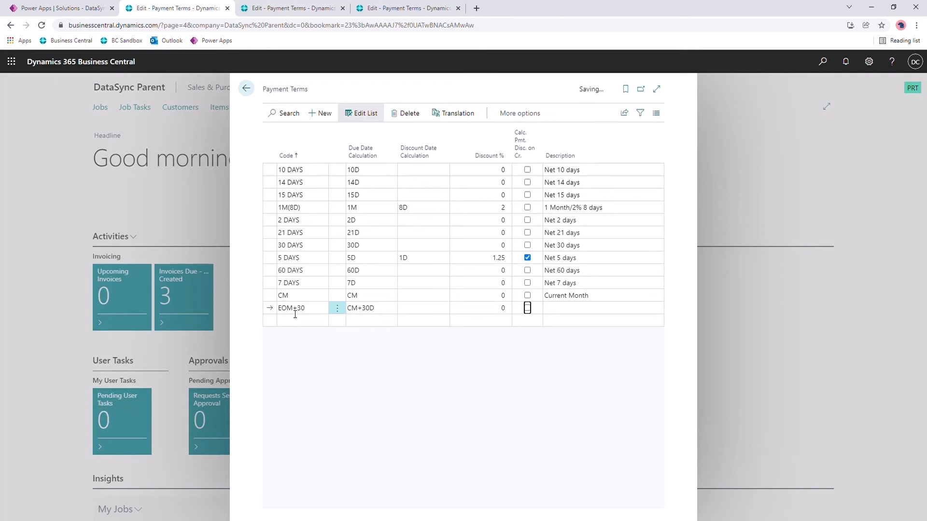
{"action": "type", "text": "End"}
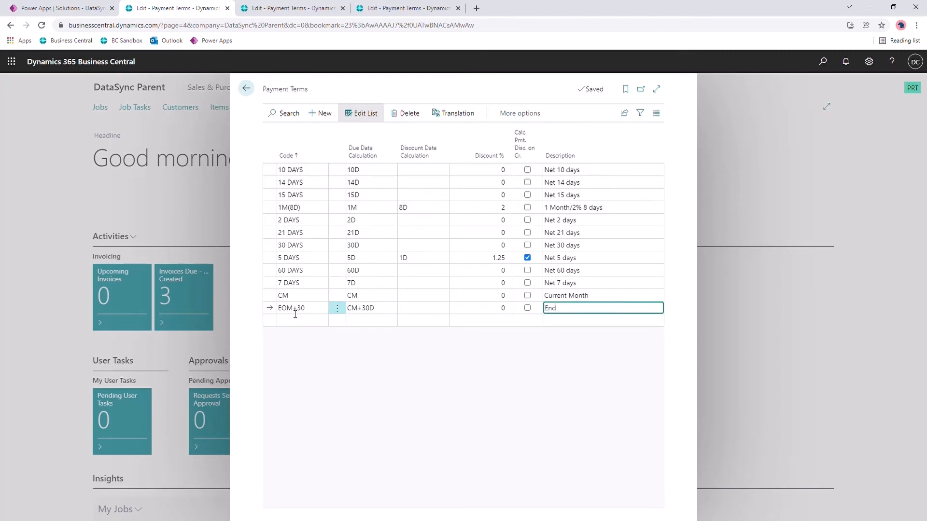
{"action": "type", "text": "of month plus"}
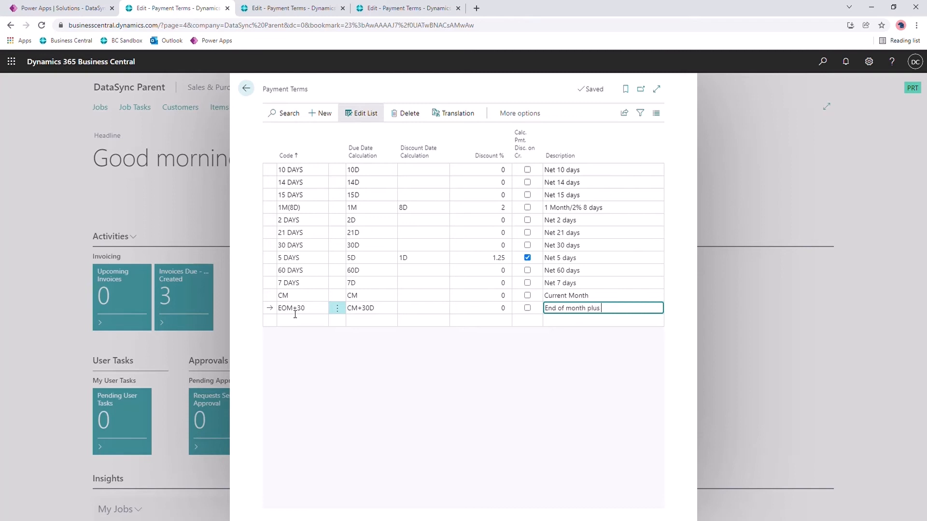
{"action": "type", "text": "30 days"}
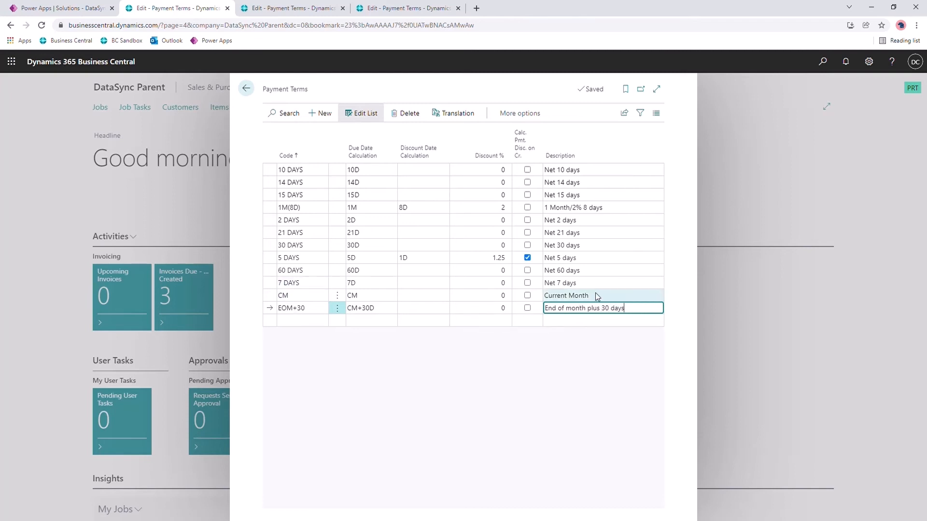
{"action": "left_click", "coordinate": [580, 295]}
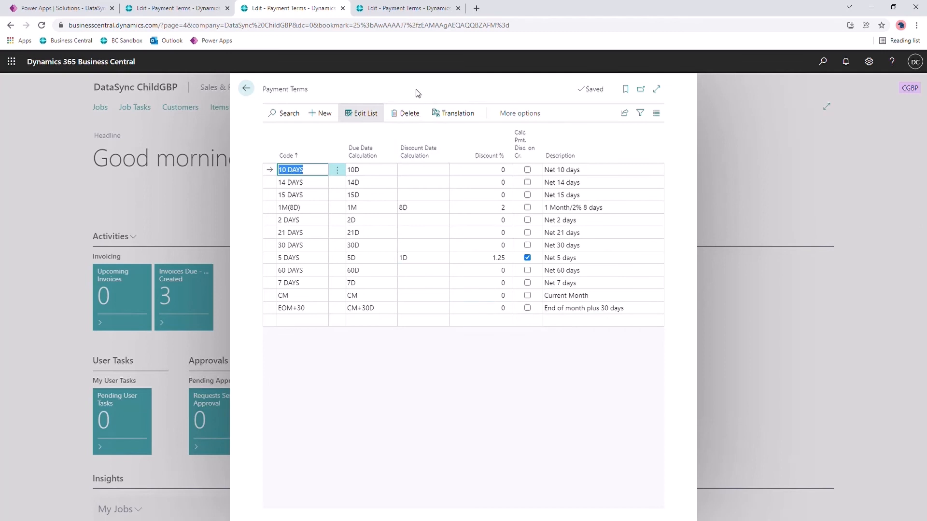
Check the ChildEUR Payment Terms list for the new EOM+30 term
{"action": "left_click", "coordinate": [402, 8]}
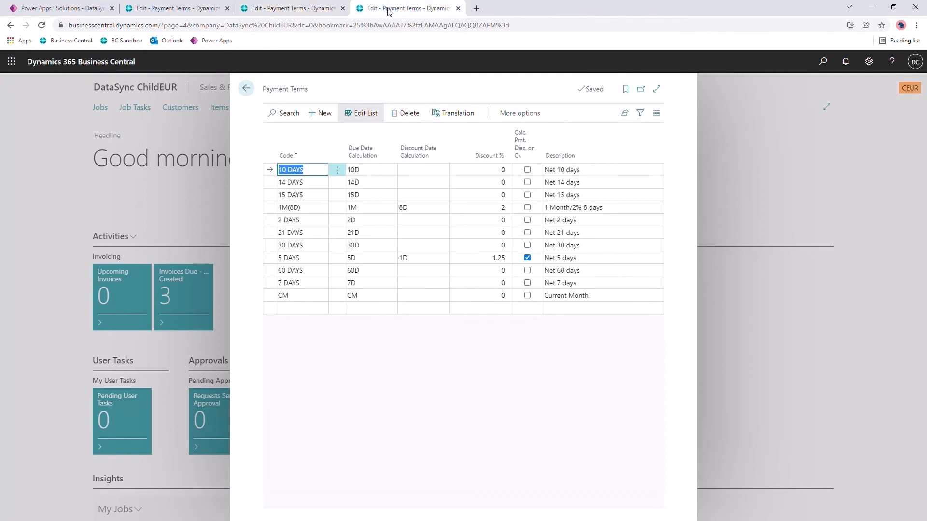
{"action": "mouse_move", "coordinate": [375, 160]}
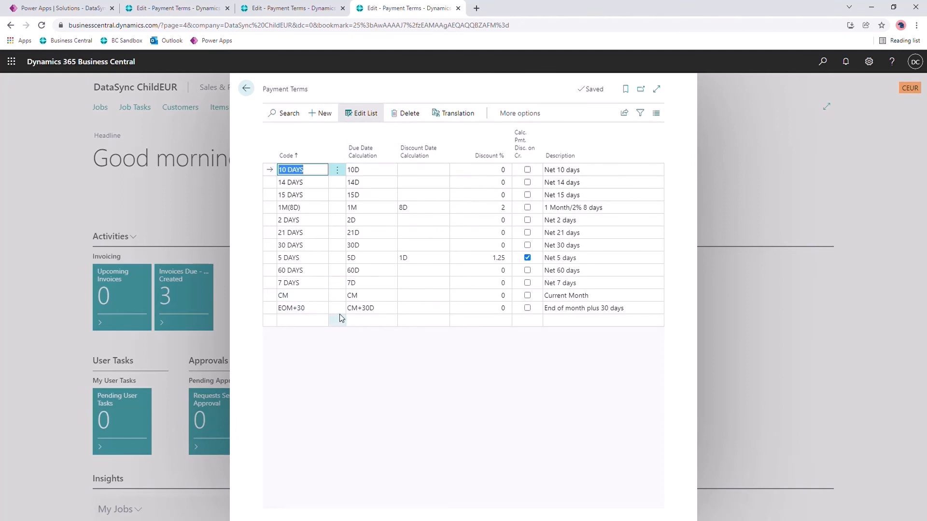
{"action": "mouse_move", "coordinate": [341, 314]}
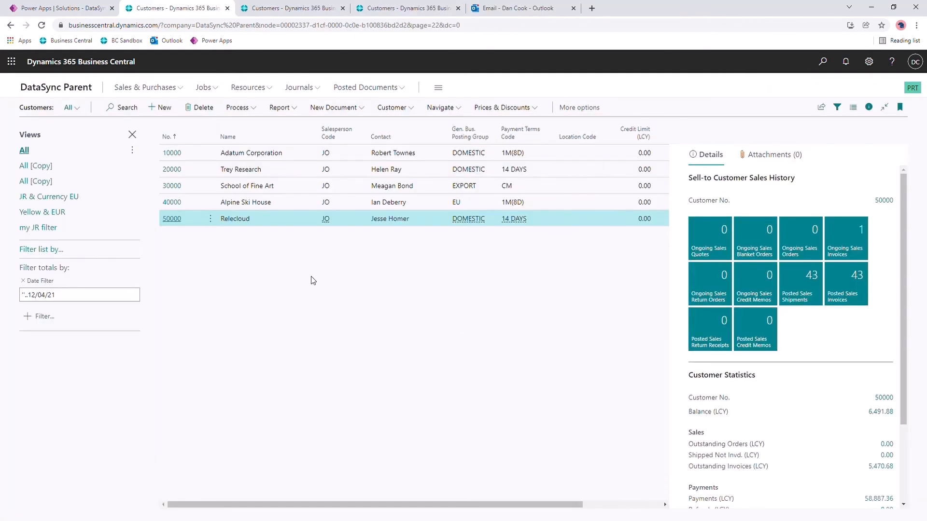
{"action": "mouse_move", "coordinate": [175, 118]}
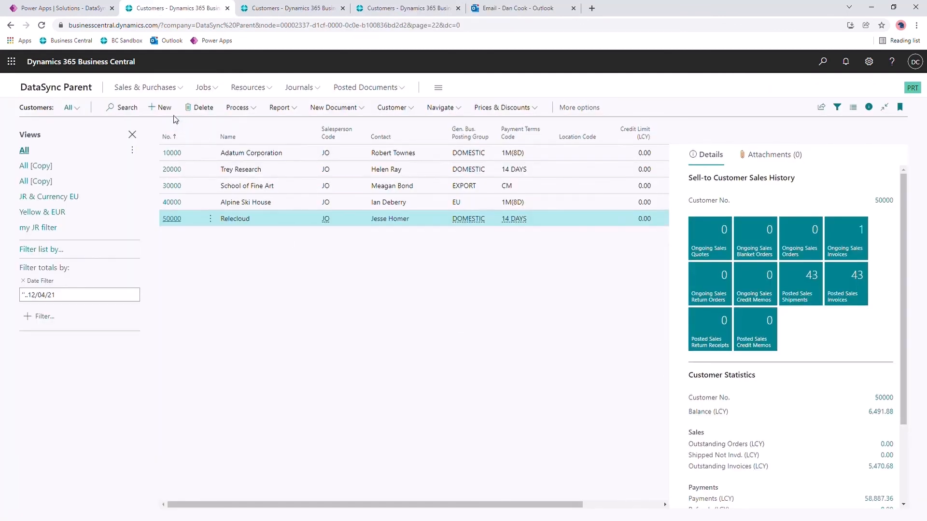
Create a new customer from the CUSTOMER COMPANY template, giving card C00230
{"action": "left_click", "coordinate": [160, 107]}
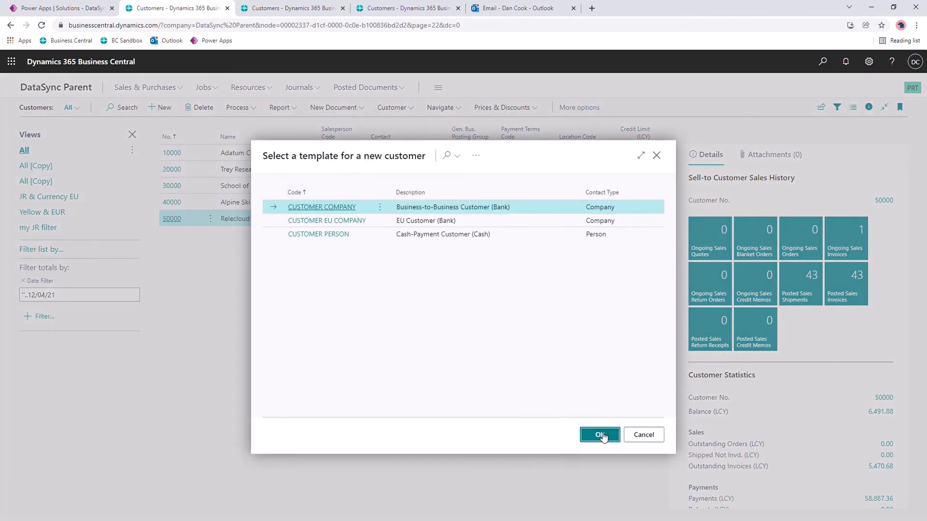
{"action": "left_click", "coordinate": [599, 434]}
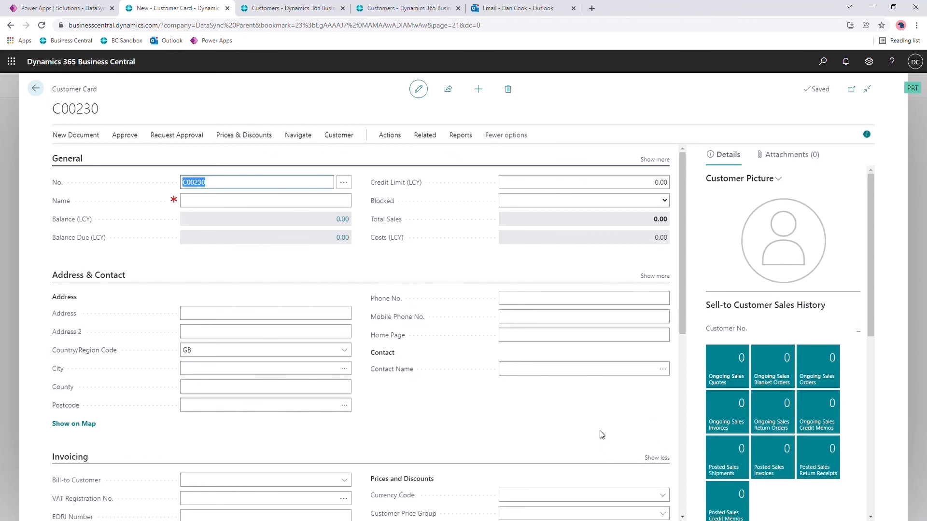
{"action": "mouse_move", "coordinate": [614, 313]}
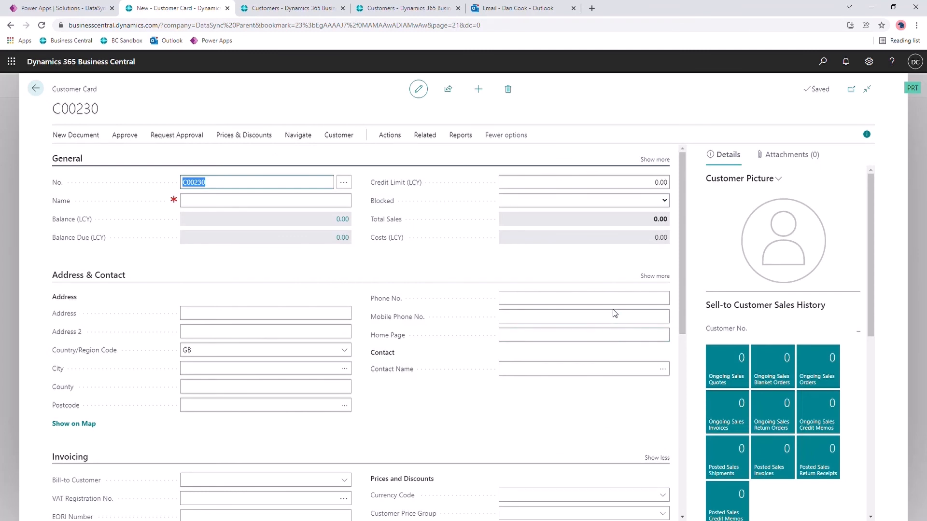
Name customer C00230 'Old McDonalds Farm' on its Customer Card
{"action": "scroll", "scroll_direction": "down", "scroll_amount": 3}
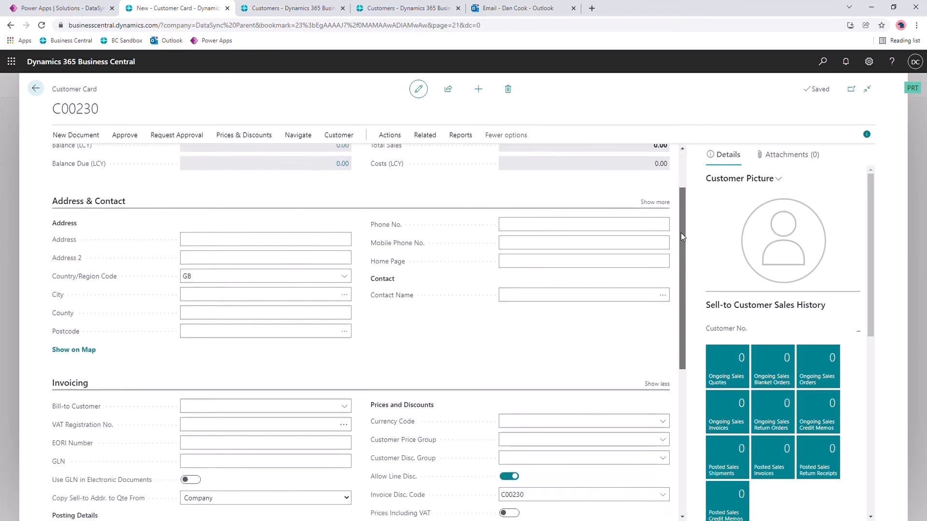
{"action": "scroll", "scroll_direction": "down", "scroll_amount": 3}
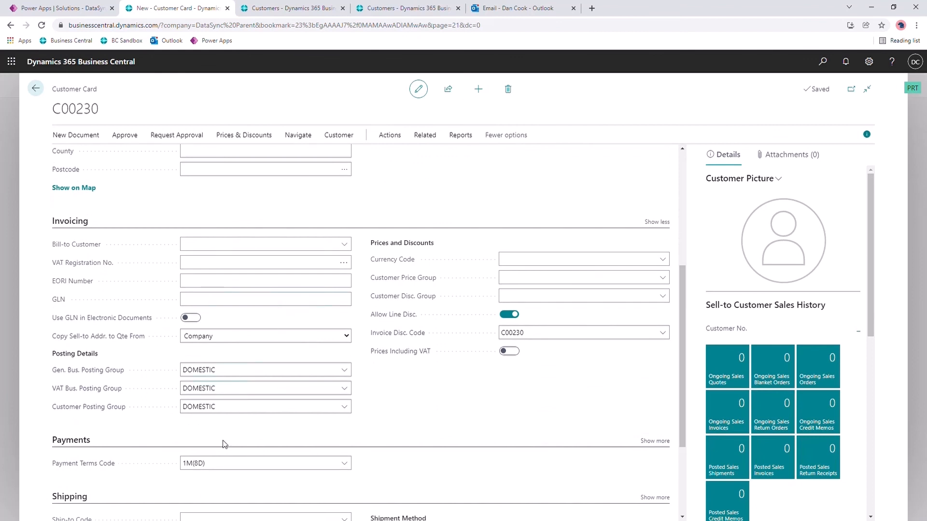
{"action": "mouse_move", "coordinate": [214, 431]}
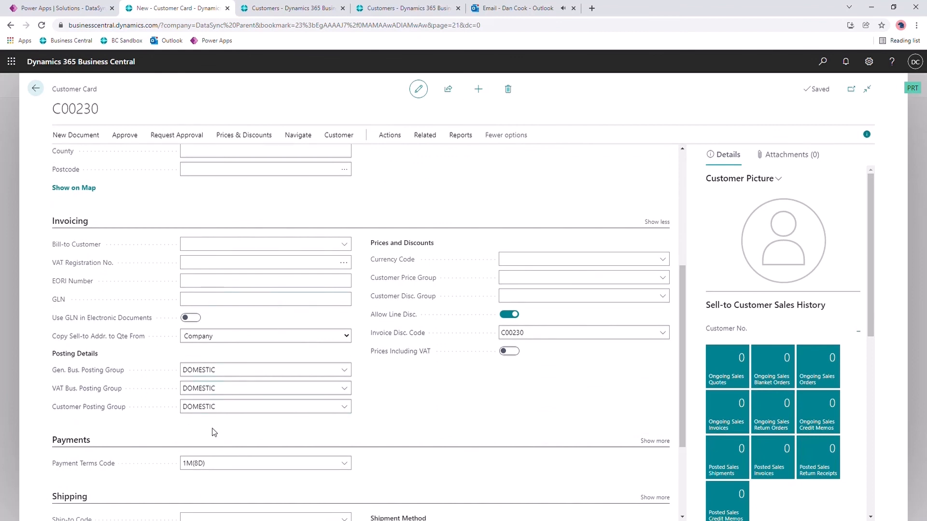
{"action": "mouse_move", "coordinate": [221, 426]}
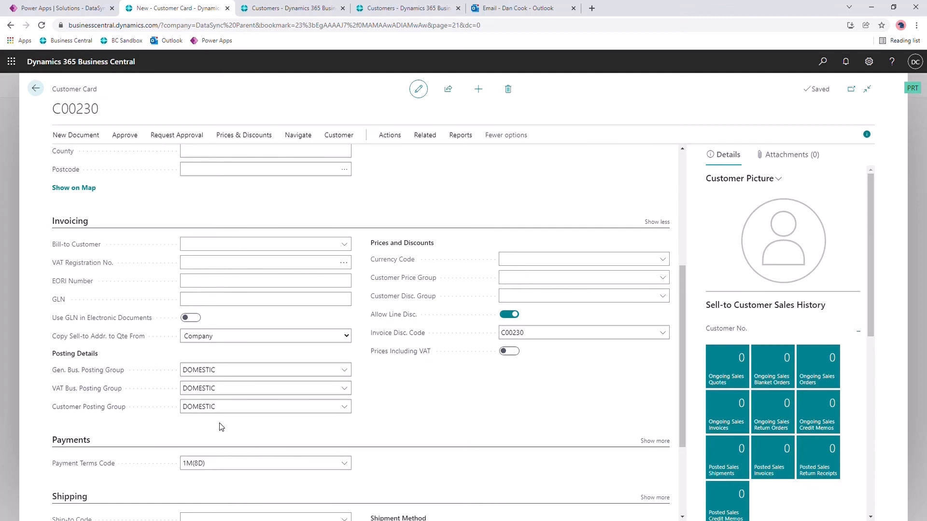
{"action": "left_click", "coordinate": [579, 259]}
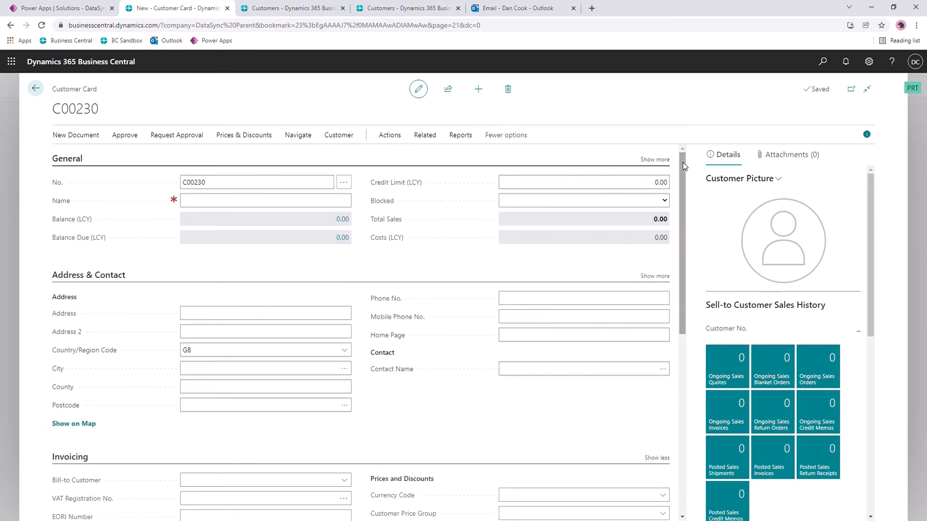
{"action": "mouse_move", "coordinate": [279, 220]}
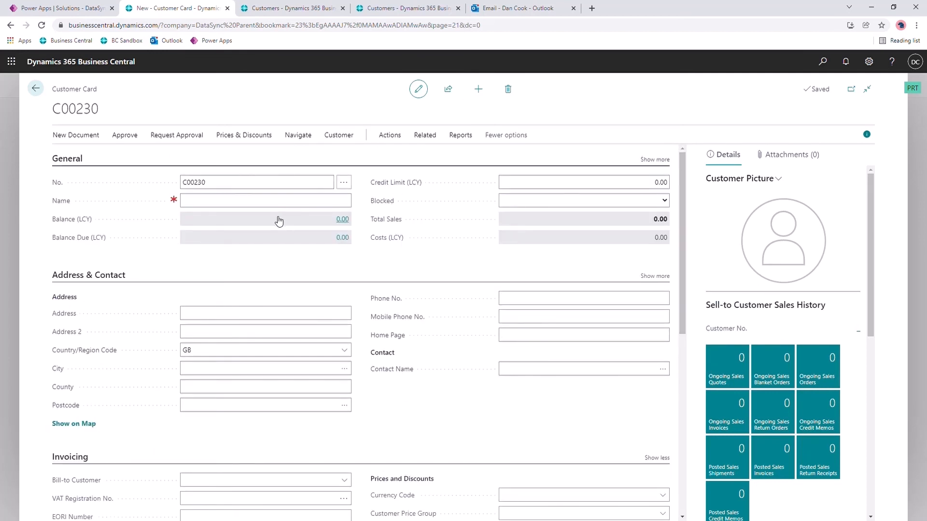
{"action": "type", "text": "Old McDonalds Farm"}
{"action": "type", "text": "The Farm"}
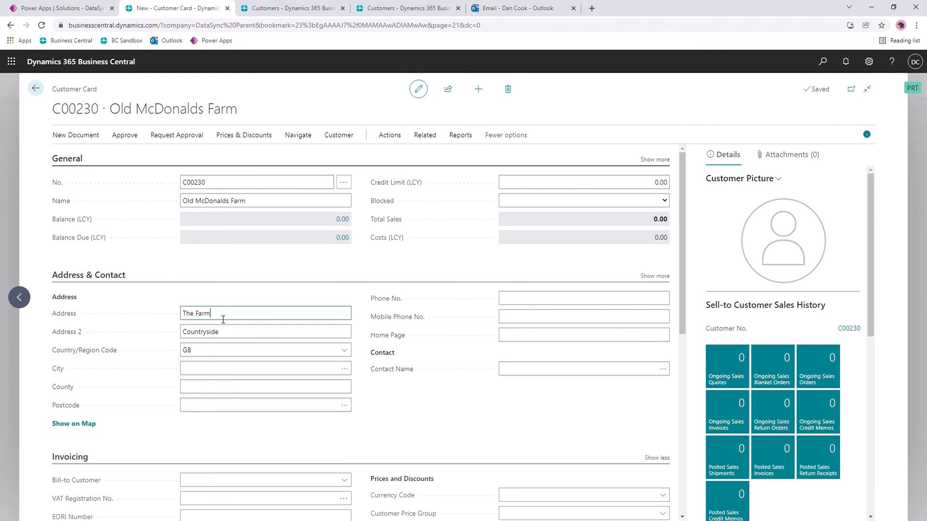
Review the synced Old McDonalds Farm card C00230 in ChildGBP, then show ChildEUR's customer list
{"action": "left_click", "coordinate": [290, 8]}
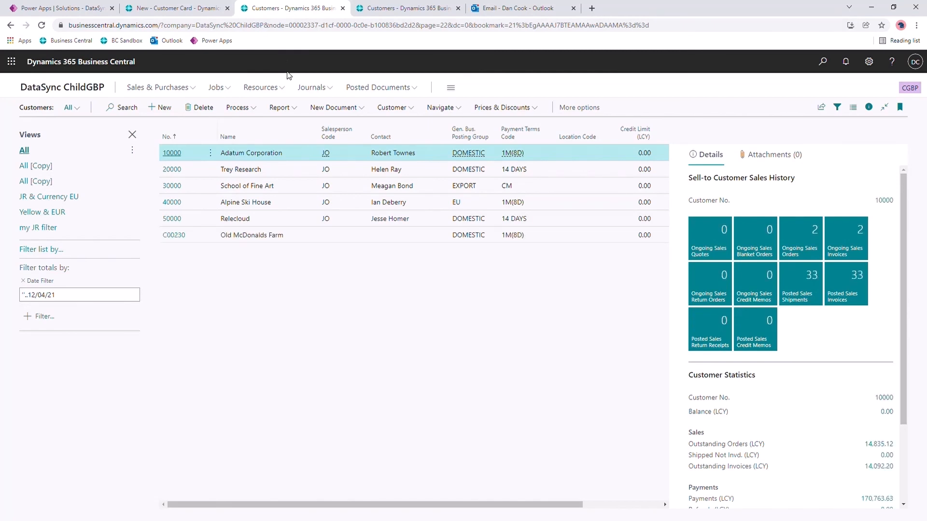
{"action": "mouse_move", "coordinate": [272, 249]}
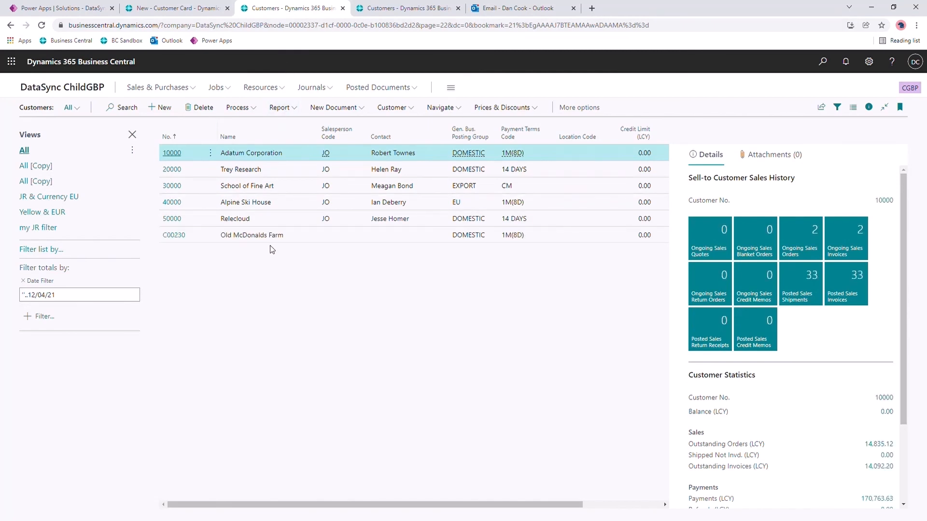
{"action": "left_click", "coordinate": [174, 234]}
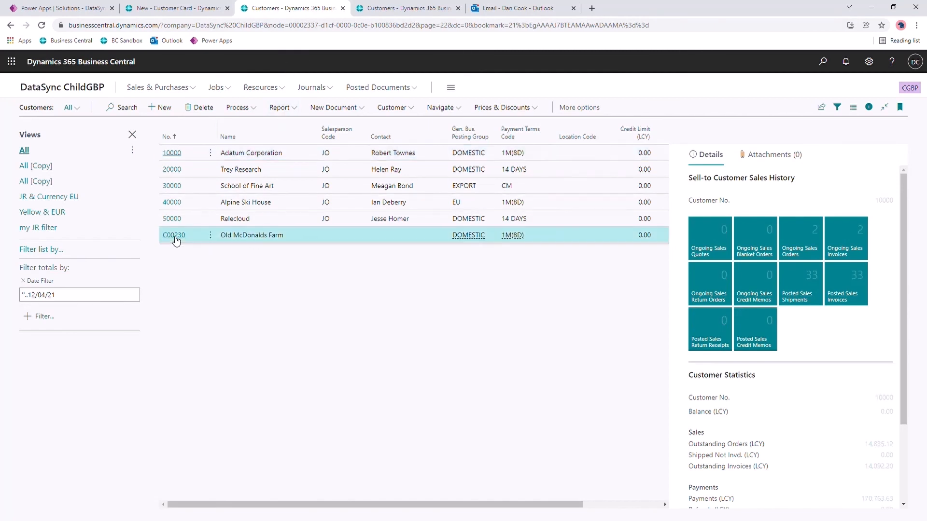
{"action": "left_click", "coordinate": [174, 235]}
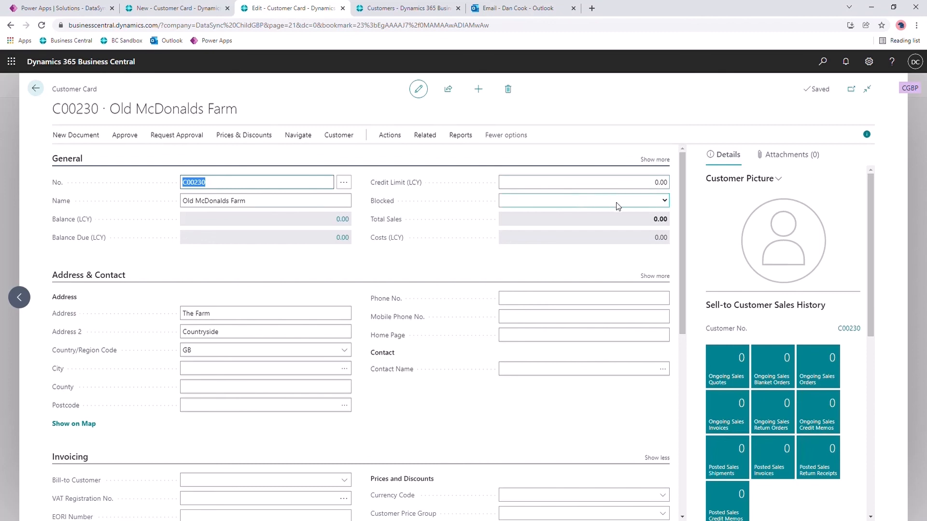
{"action": "scroll", "scroll_direction": "down", "scroll_amount": 3}
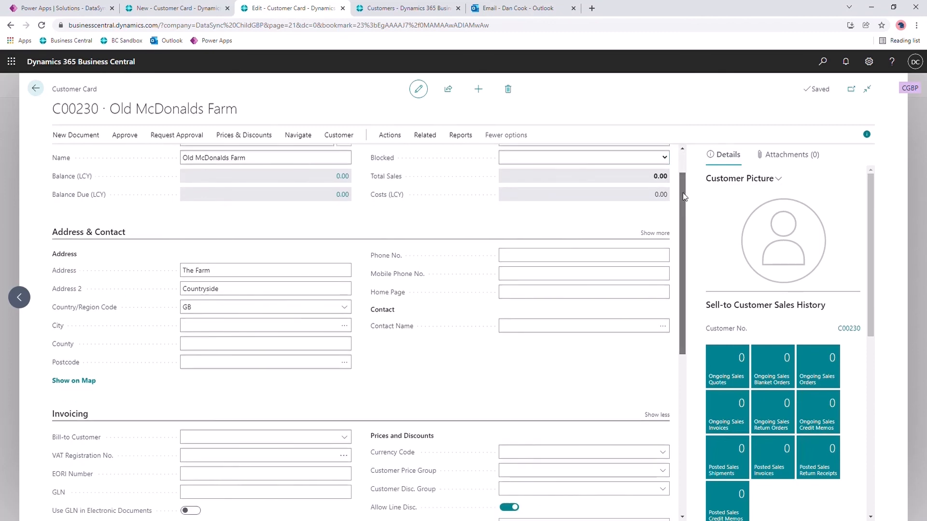
{"action": "scroll", "scroll_direction": "down", "scroll_amount": 3}
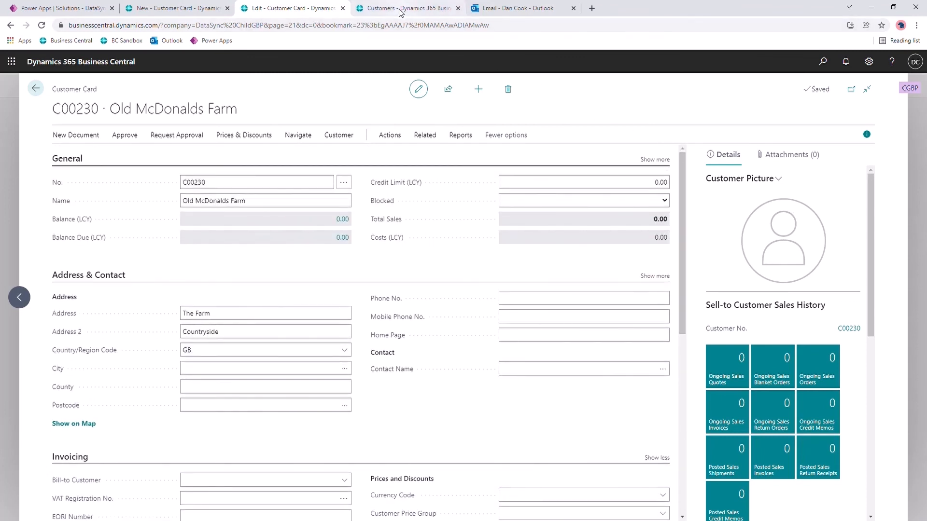
{"action": "left_click", "coordinate": [412, 8]}
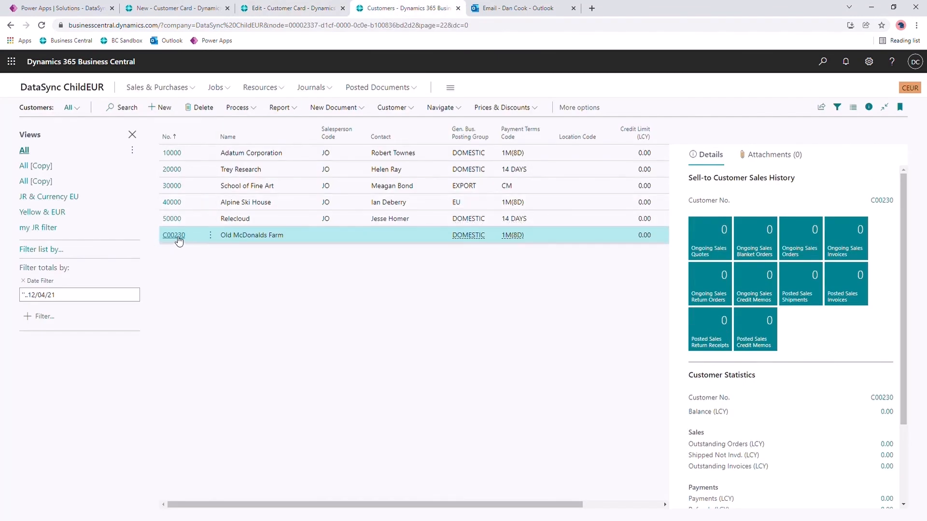
Review Old McDonalds Farm's ChildEUR card with GBP currency code, then switch to the Outlook mailbox
{"action": "left_click", "coordinate": [174, 234]}
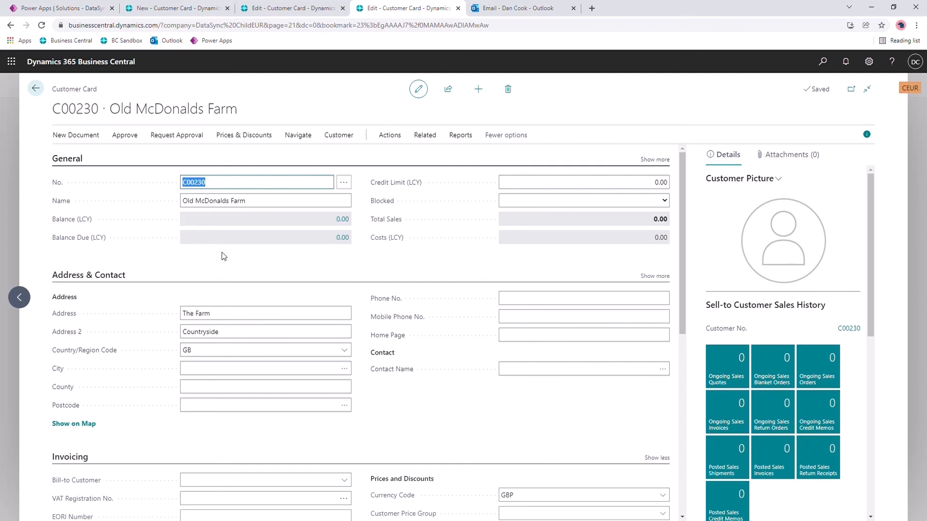
{"action": "scroll", "scroll_direction": "down", "scroll_amount": 3}
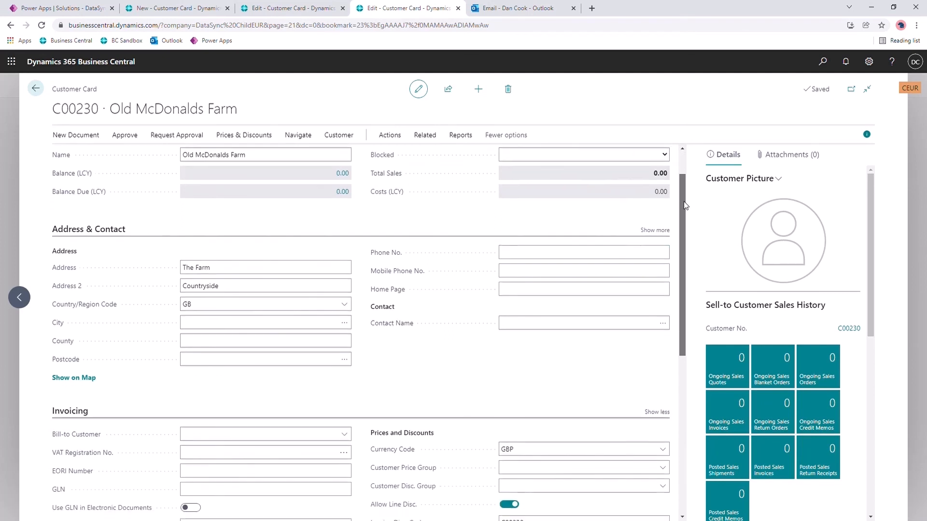
{"action": "scroll", "scroll_direction": "down", "scroll_amount": 3}
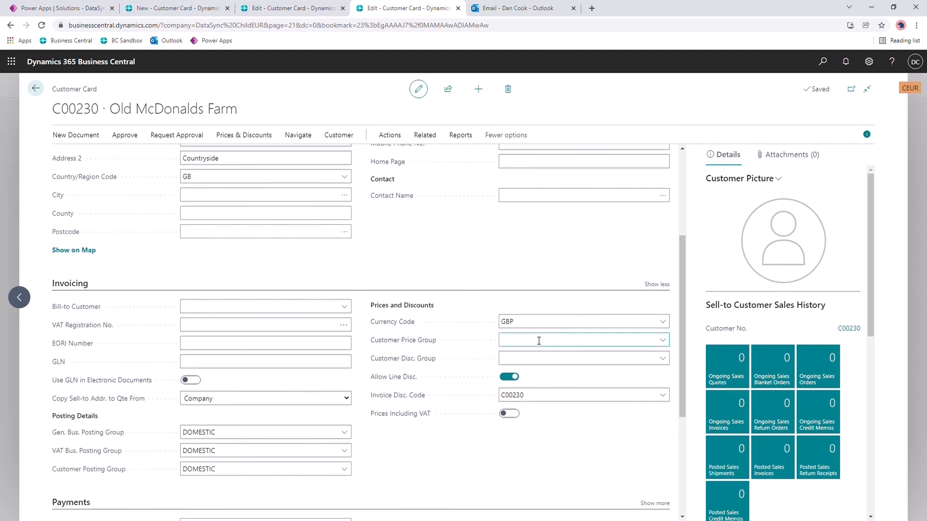
{"action": "left_click", "coordinate": [556, 321]}
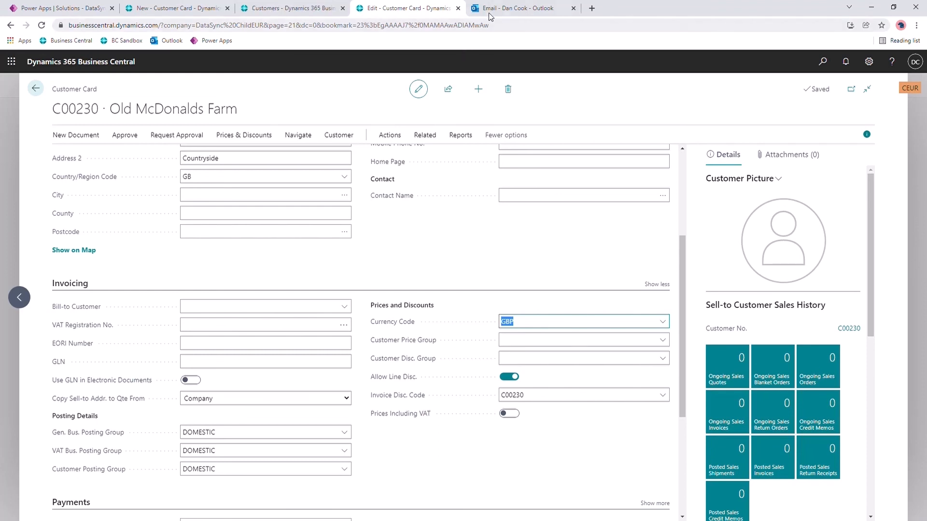
{"action": "left_click", "coordinate": [522, 7]}
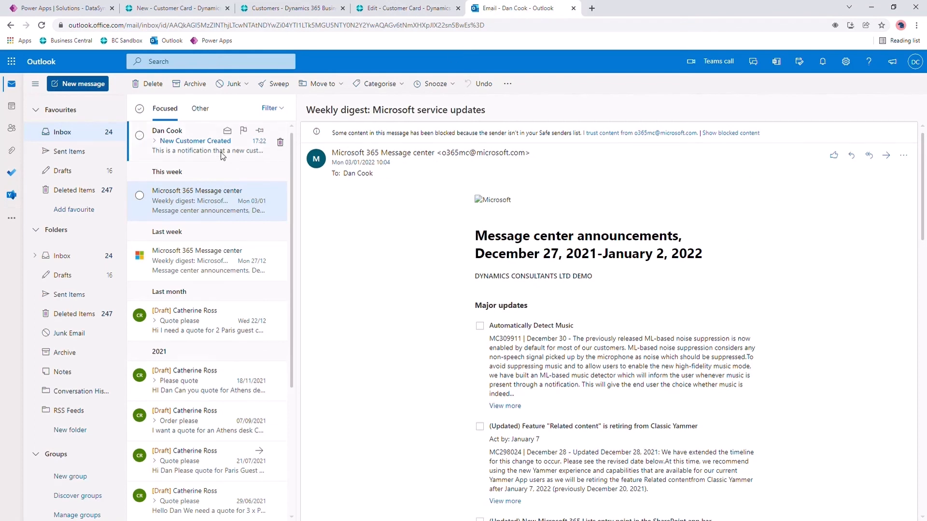
Read the New Customer Created email announcing customer C00230 in Business Central
{"action": "left_click", "coordinate": [195, 141]}
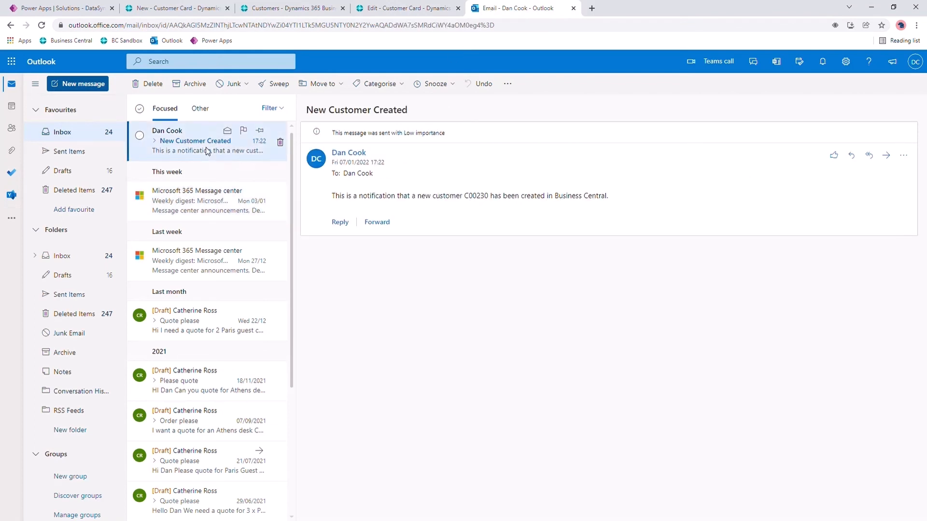
{"action": "mouse_move", "coordinate": [396, 199]}
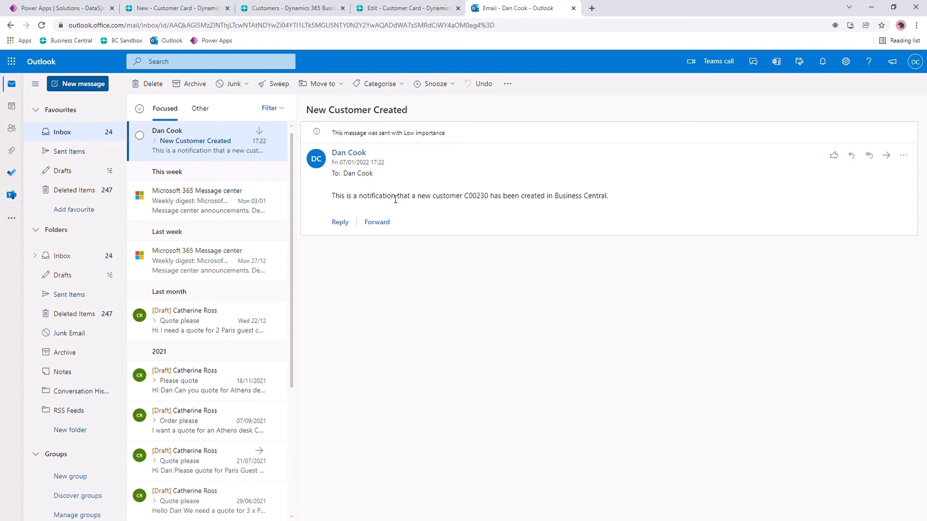
{"action": "mouse_move", "coordinate": [490, 202]}
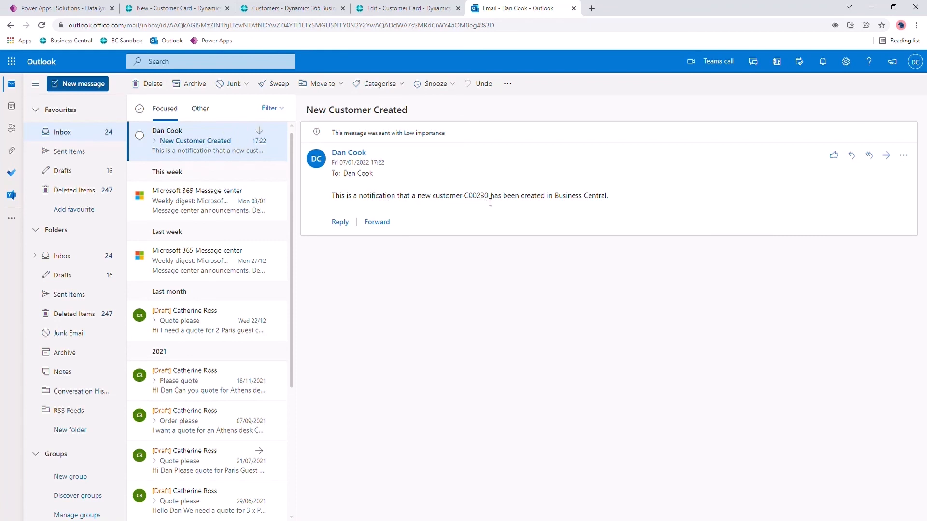